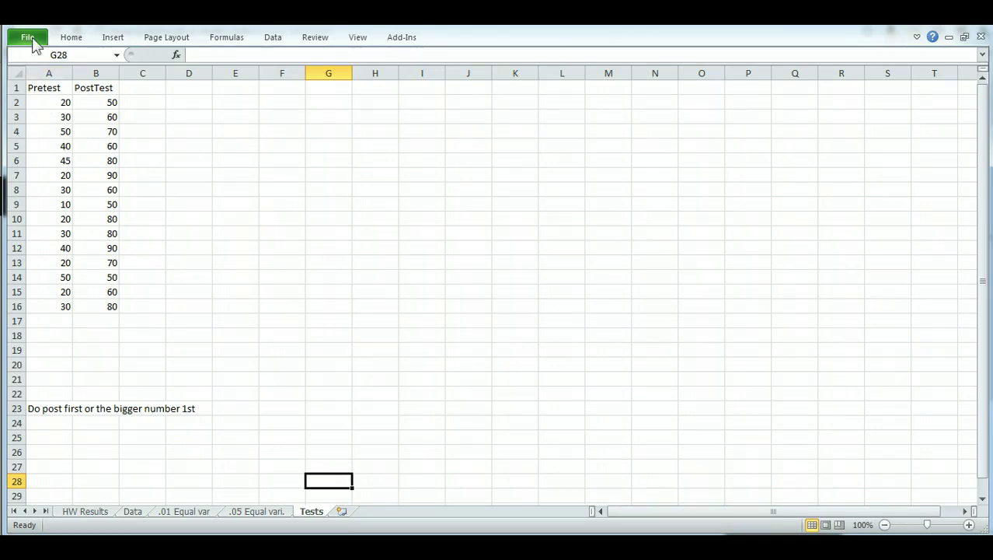
Step: Show the Add-Ins page of Excel Options from the File menu
click(31, 35)
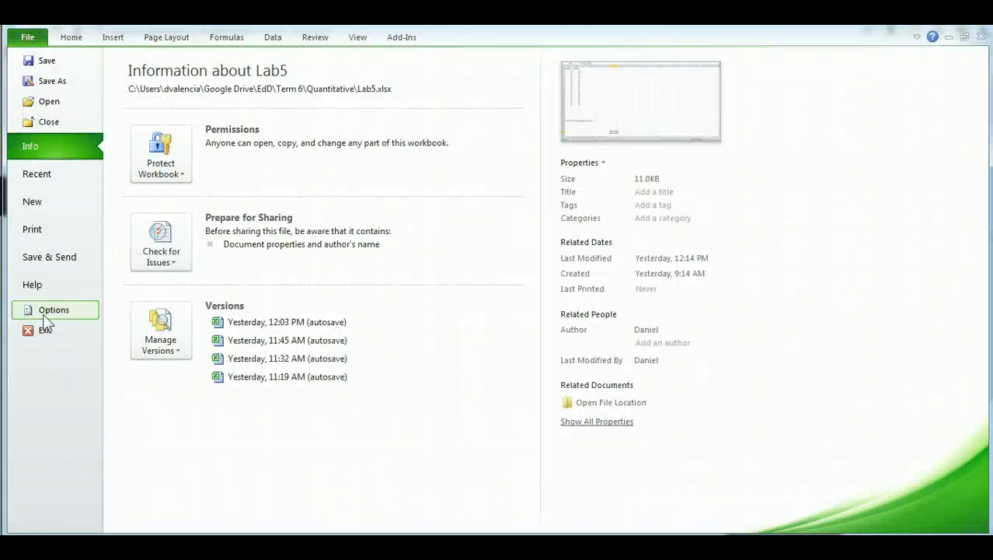
click(53, 310)
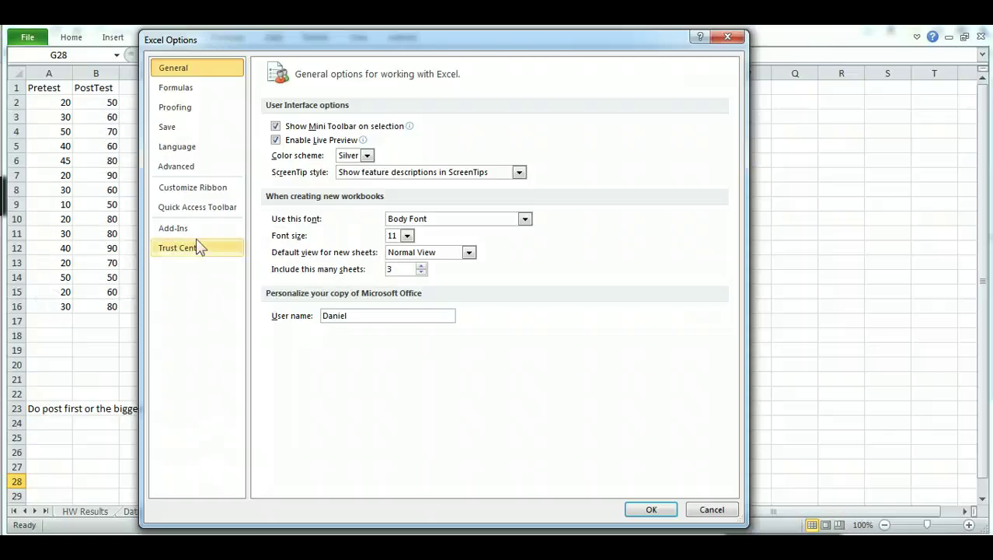
click(173, 227)
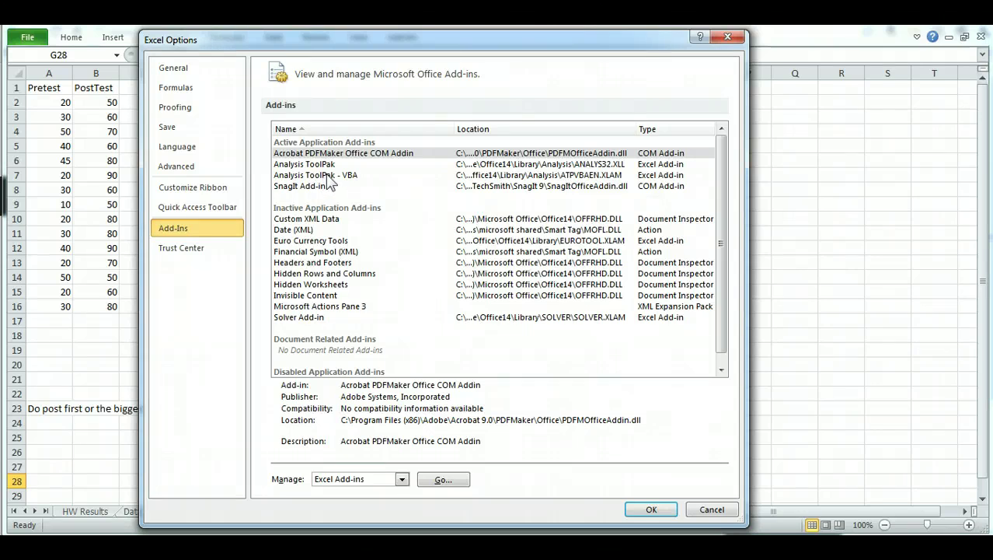
mouse_move(334, 190)
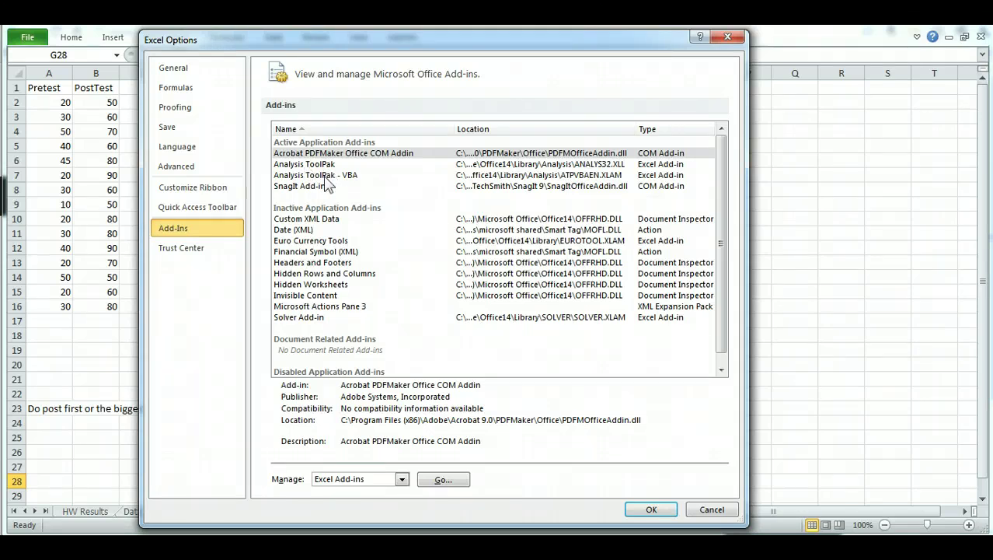
mouse_move(317, 239)
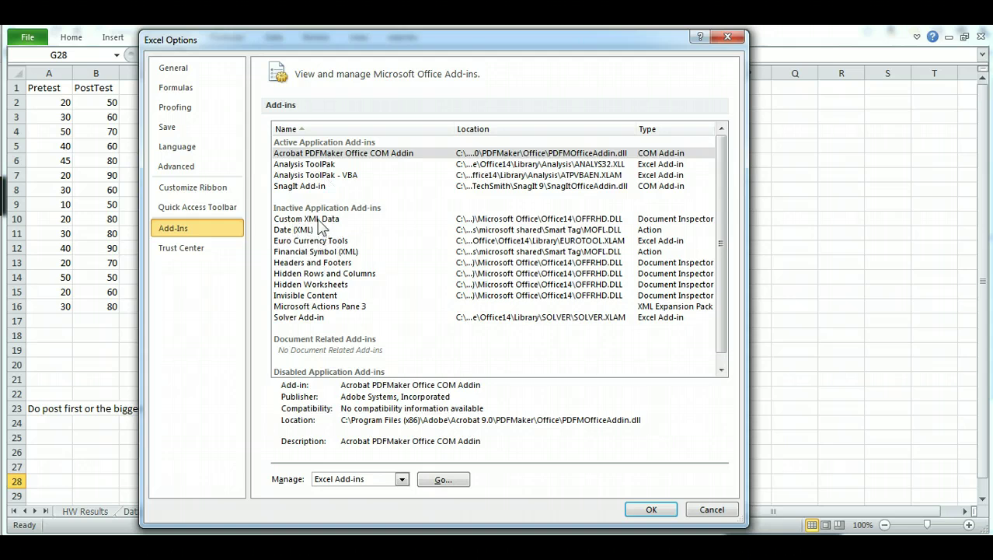
mouse_move(403, 376)
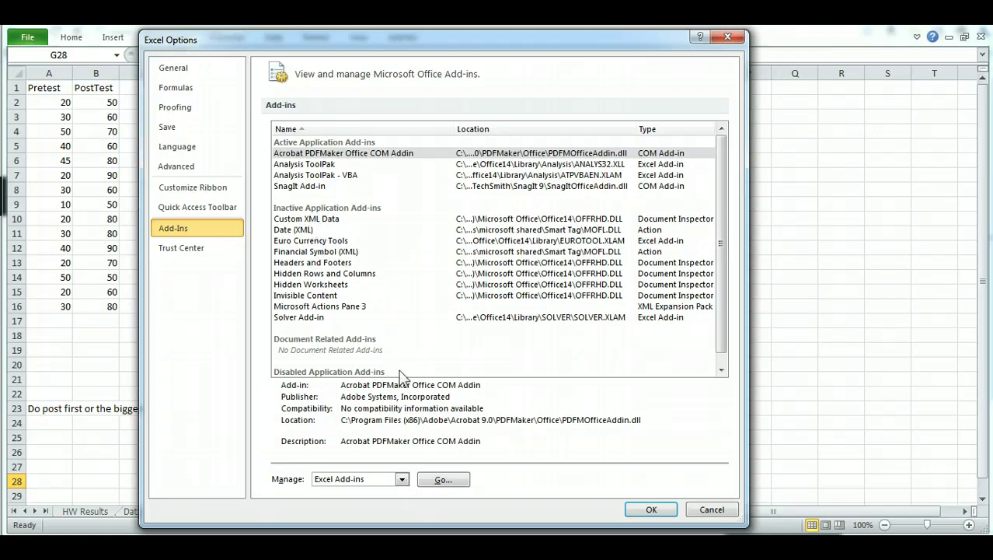
Step: Enable Analysis ToolPak and Analysis ToolPak - VBA in the Excel Add-ins list and confirm
click(442, 479)
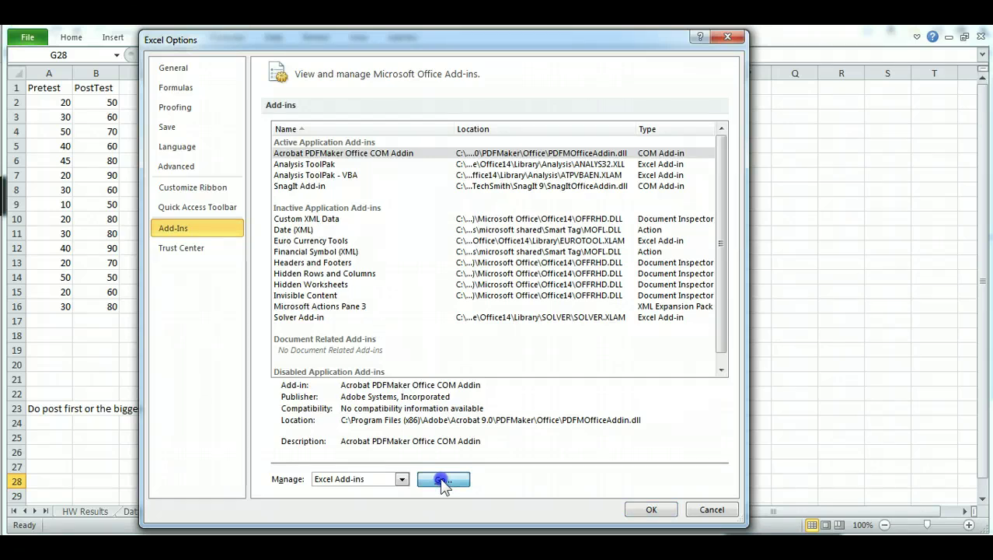
click(443, 478)
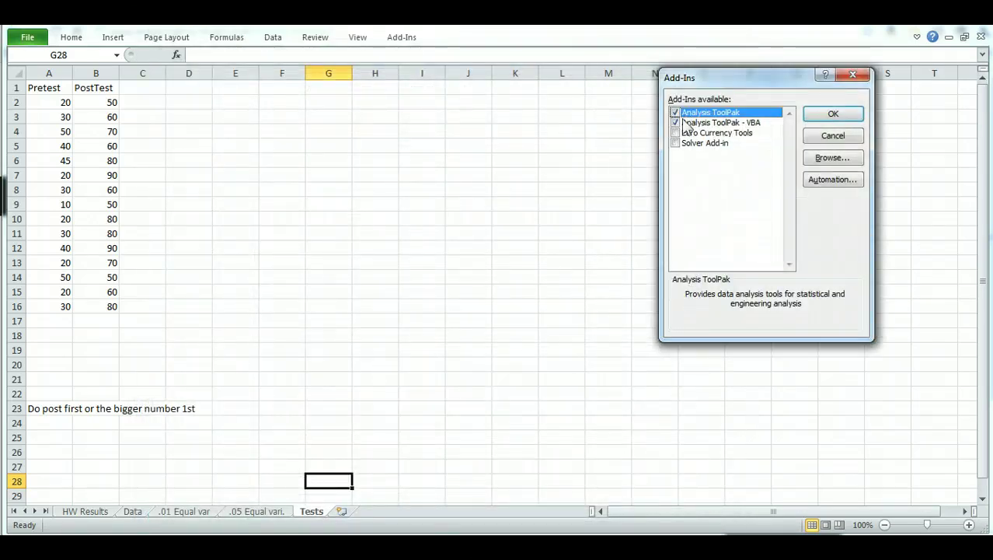
mouse_move(836, 113)
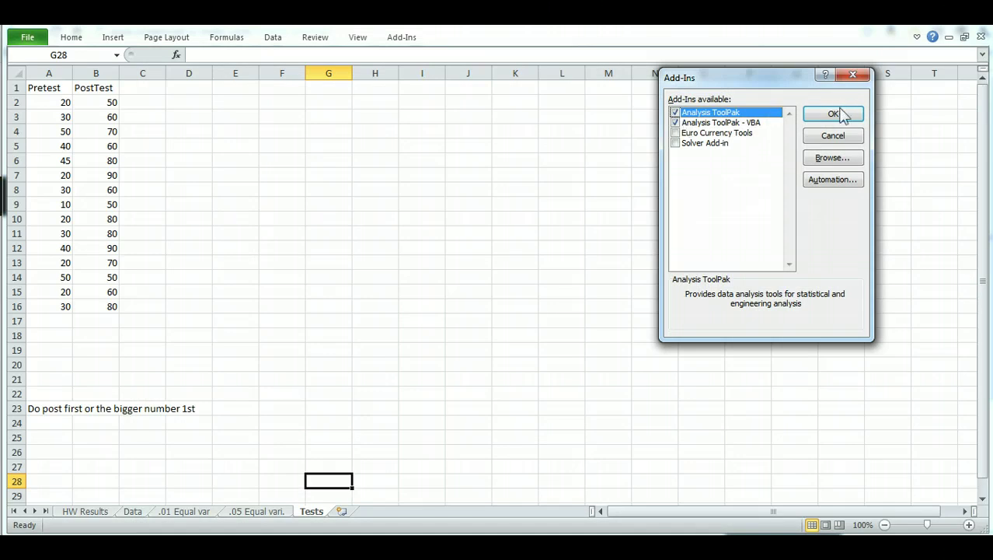
click(833, 114)
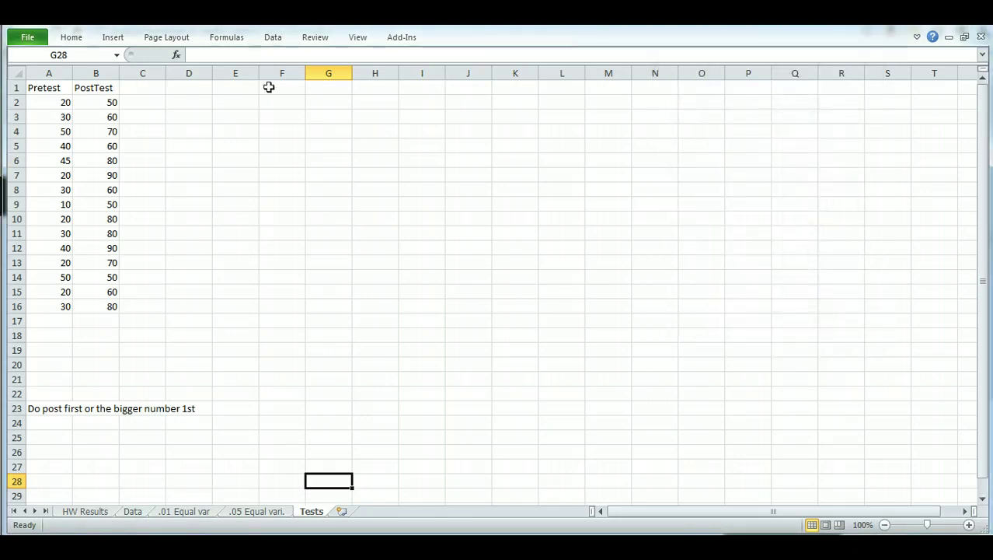
mouse_move(401, 43)
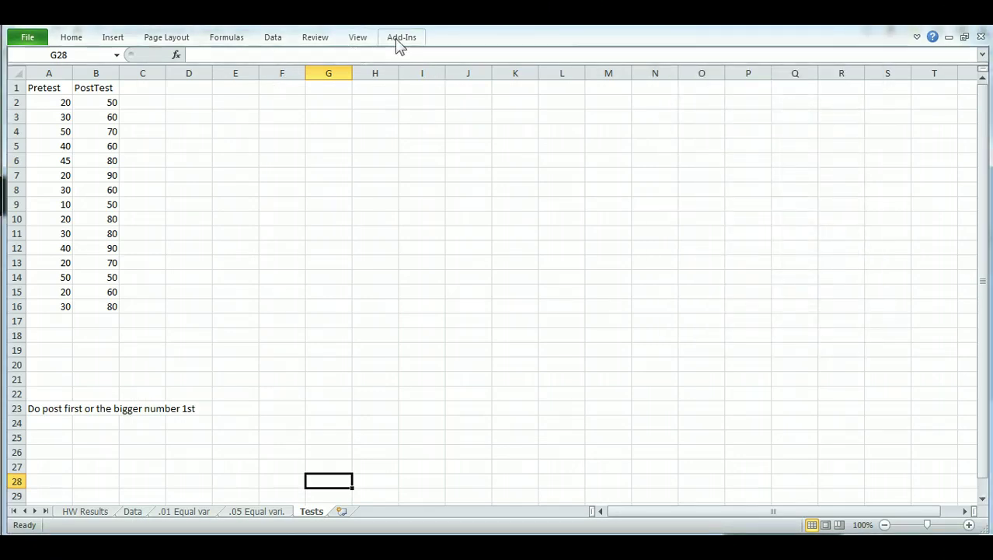
Step: Check on the Data tab that the Data Analysis tools list is available, then dismiss it
click(272, 37)
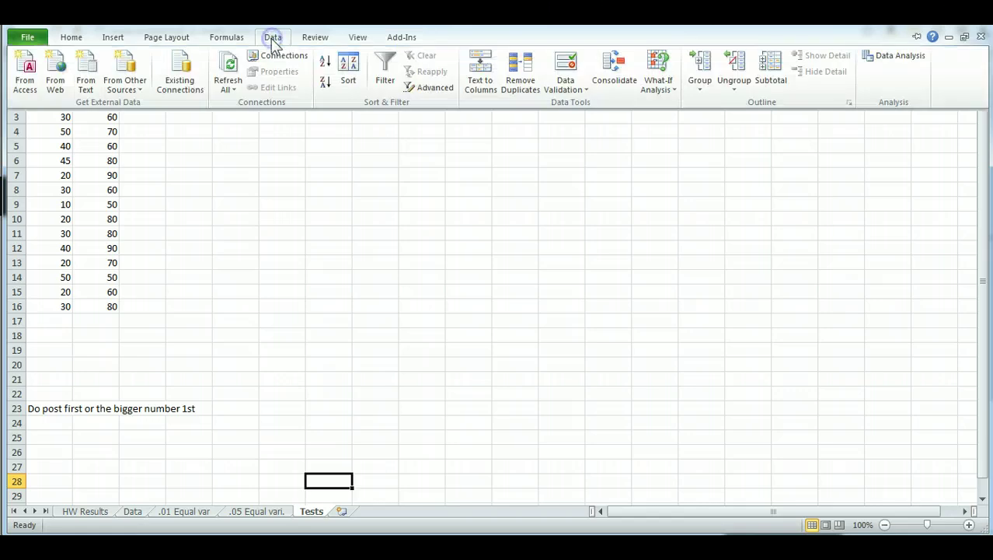
mouse_move(917, 67)
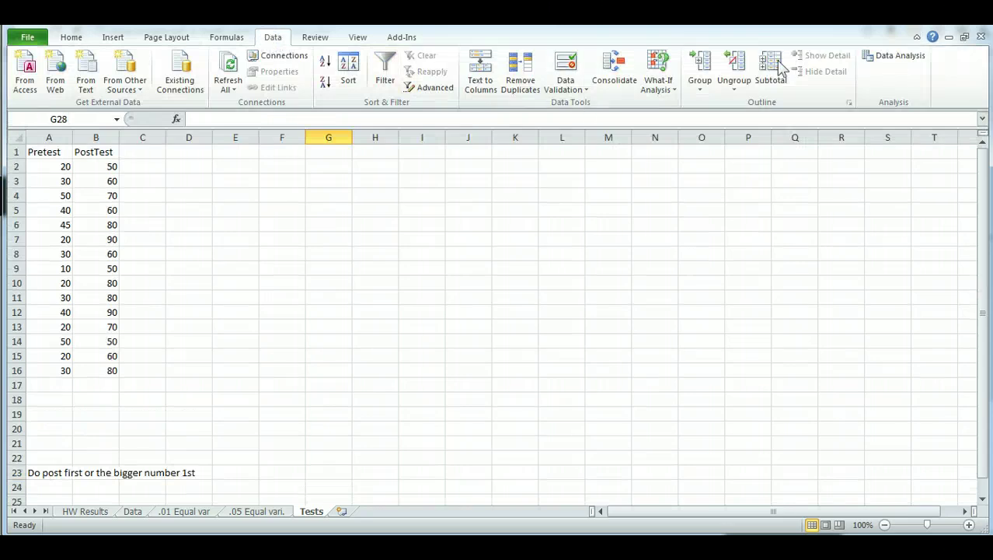
click(900, 56)
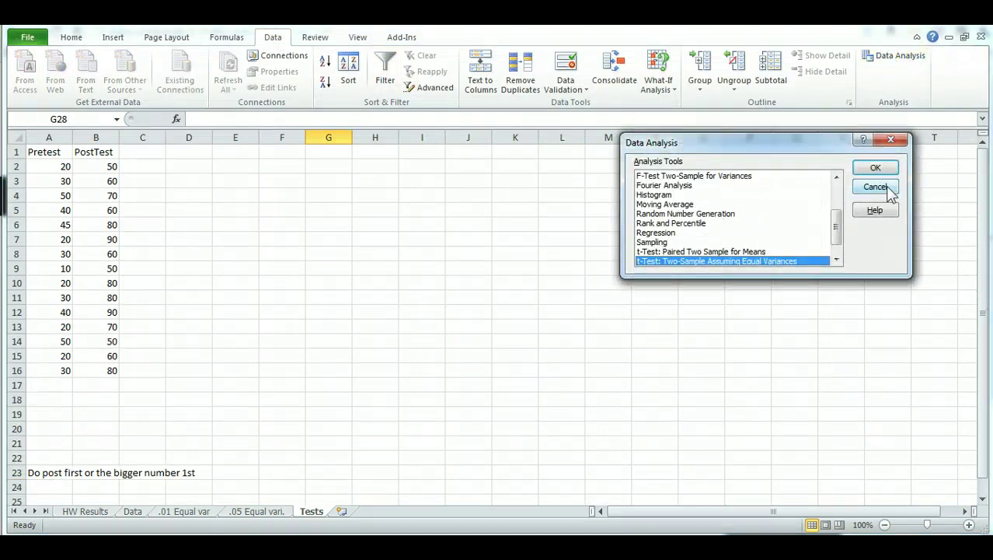
click(875, 187)
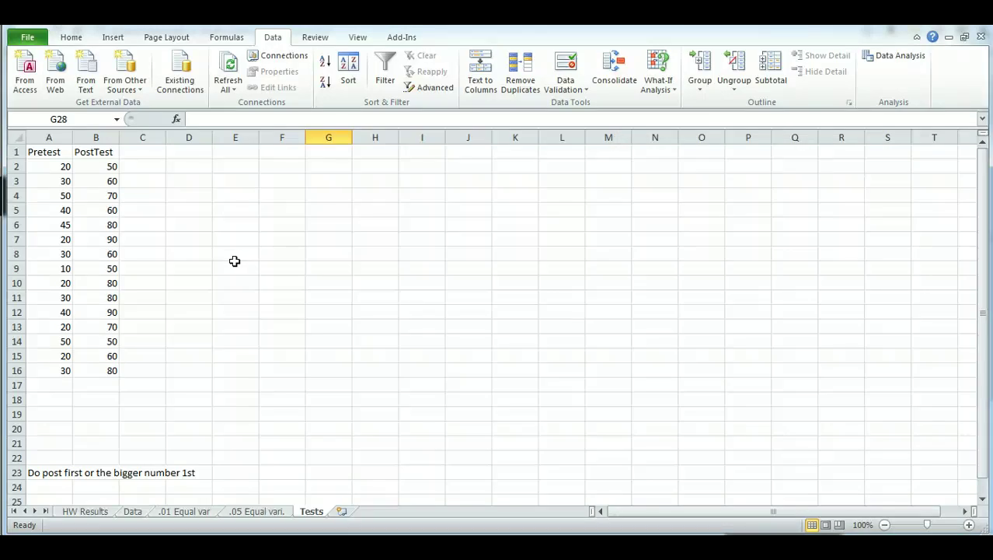
mouse_move(115, 189)
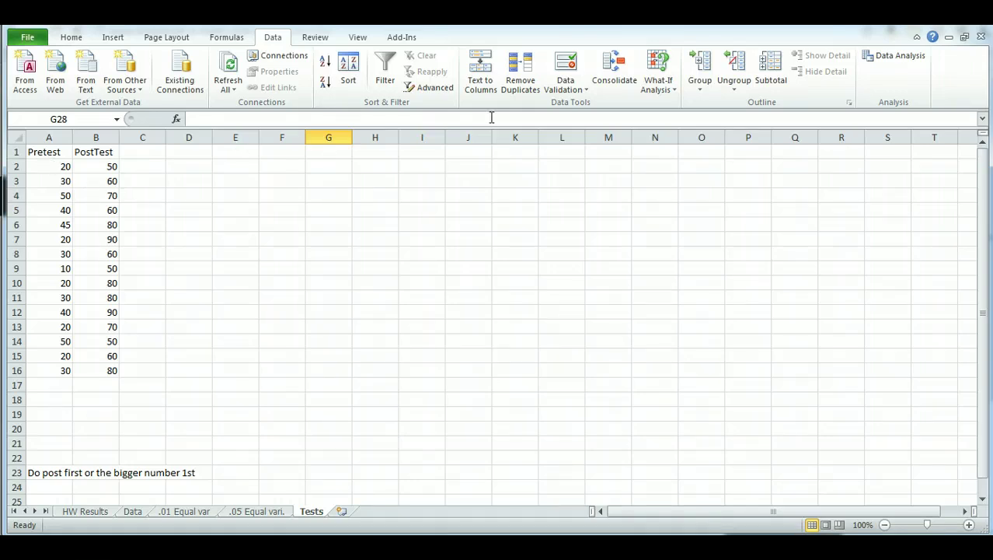
mouse_move(877, 62)
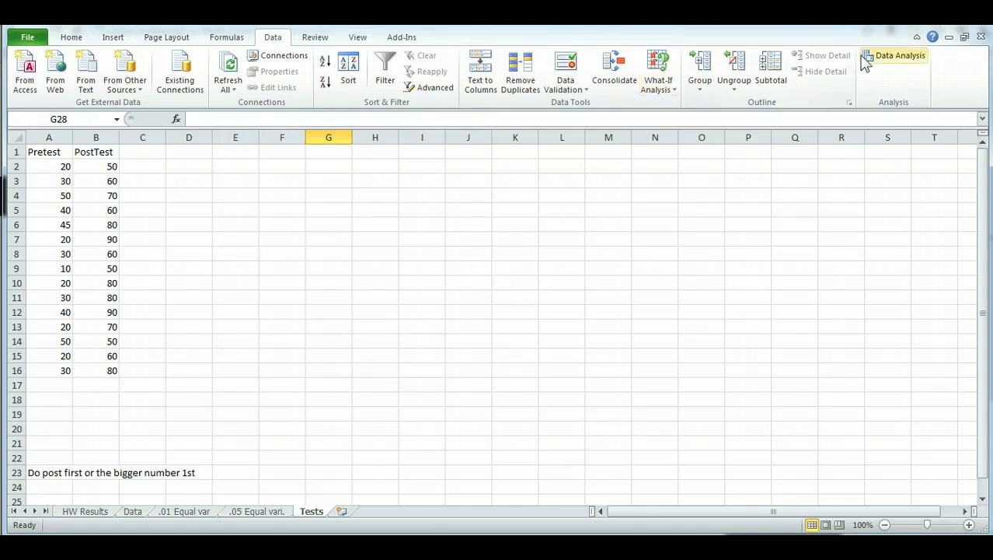
Step: Start a t-Test: Paired Two Sample for Means from the Data Analysis tools
click(898, 56)
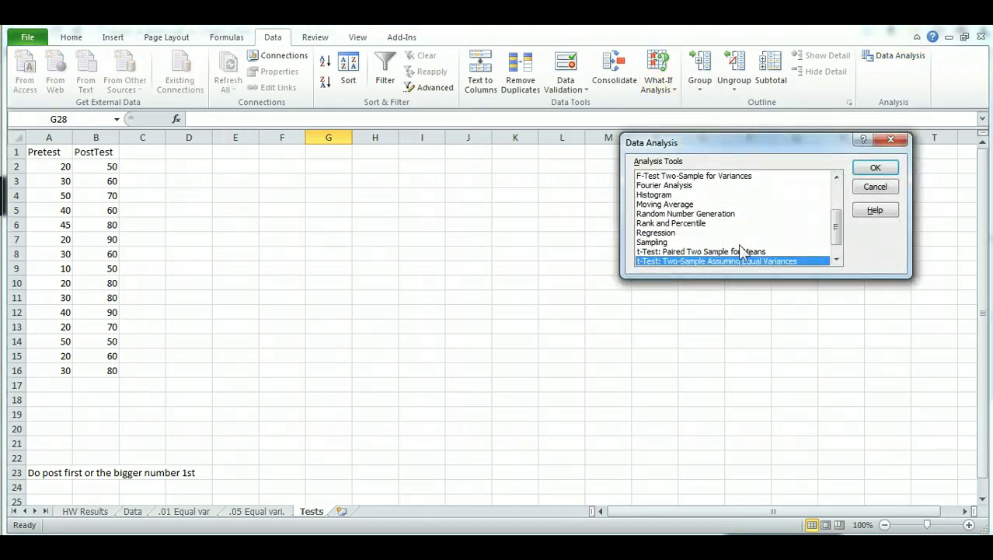
click(702, 251)
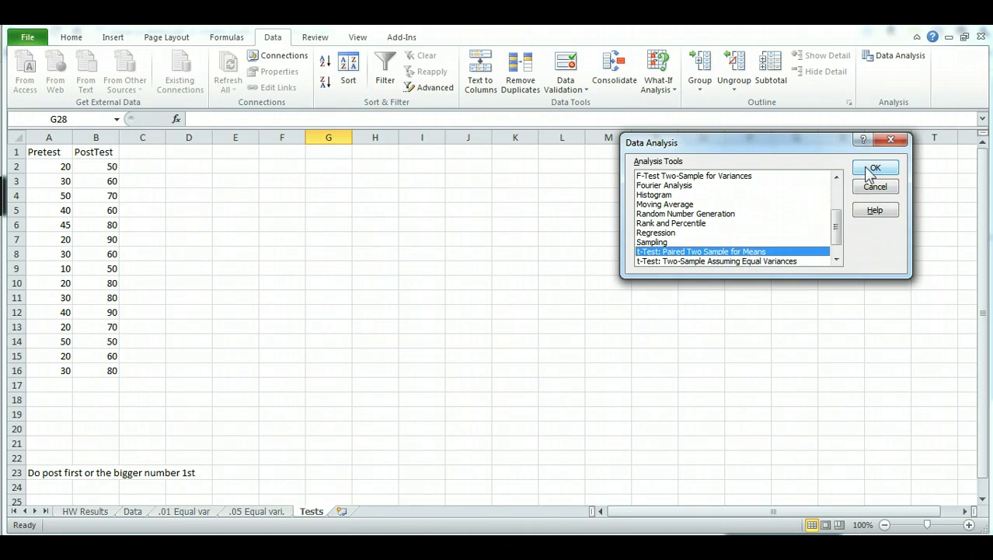
click(874, 167)
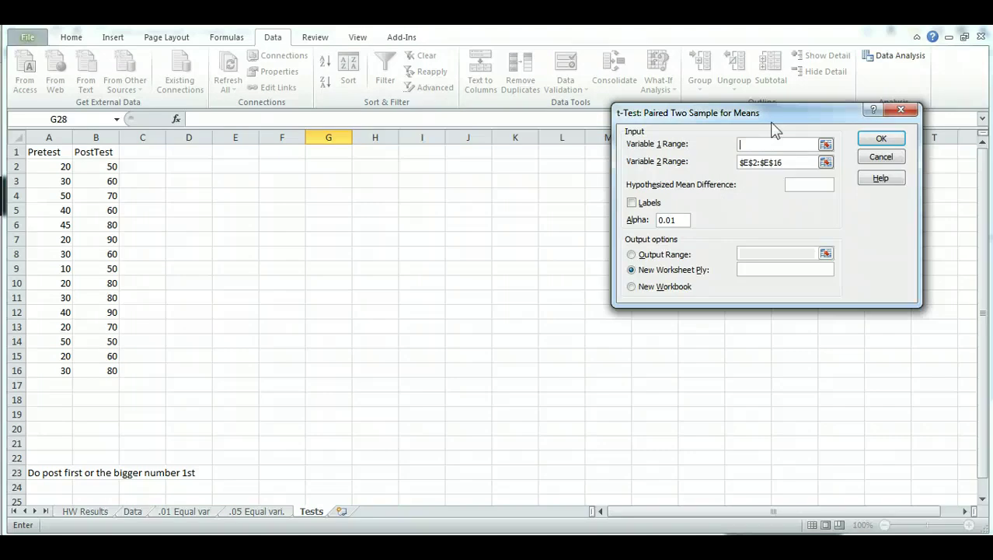
click(776, 161)
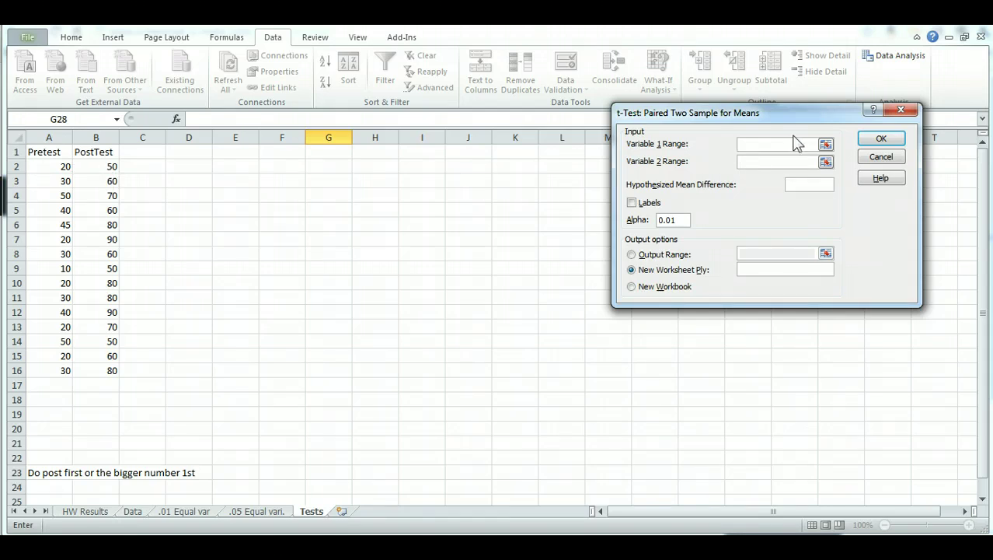
Step: Set Variable 1 to PostTest B2:B16 and Variable 2 to Pretest A2:A16
click(825, 143)
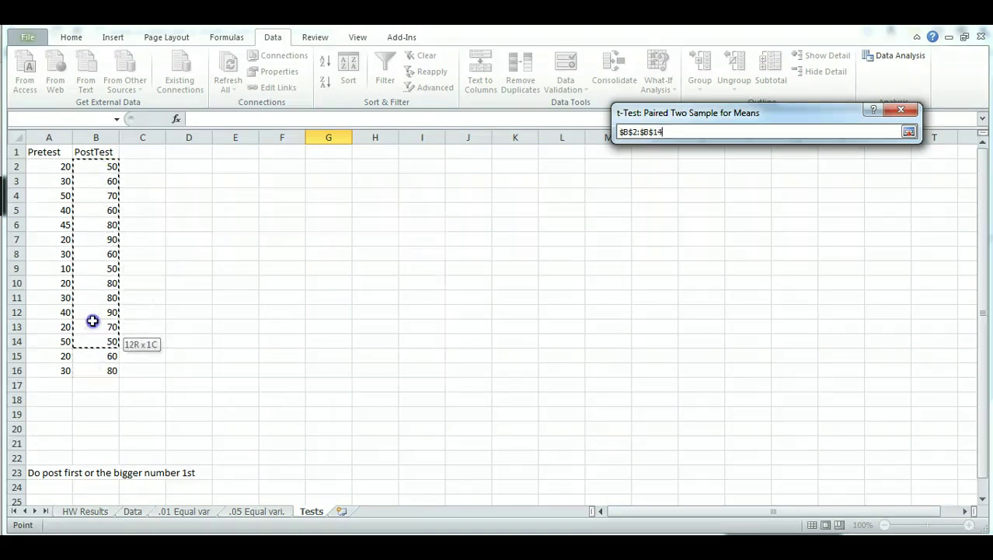
drag(93, 322, 96, 370)
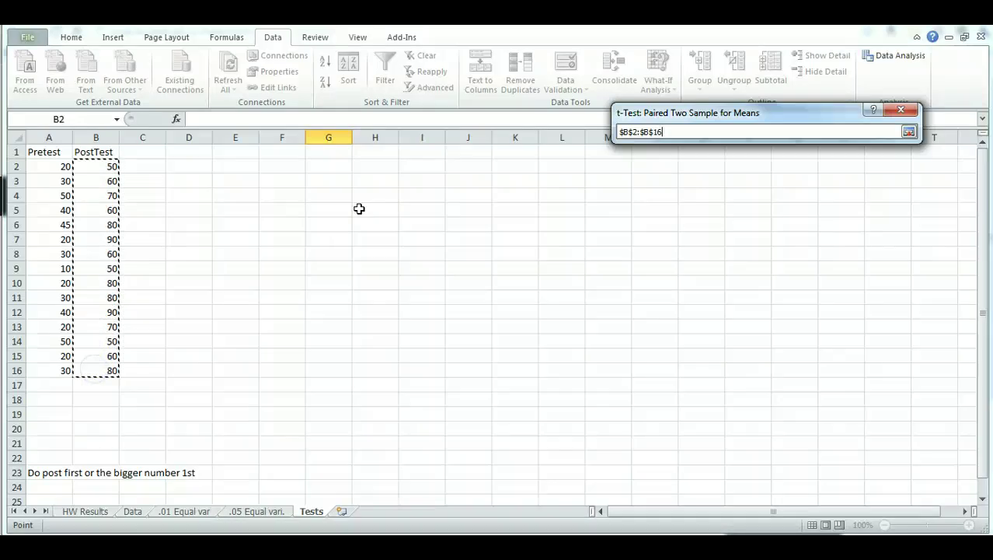
click(908, 132)
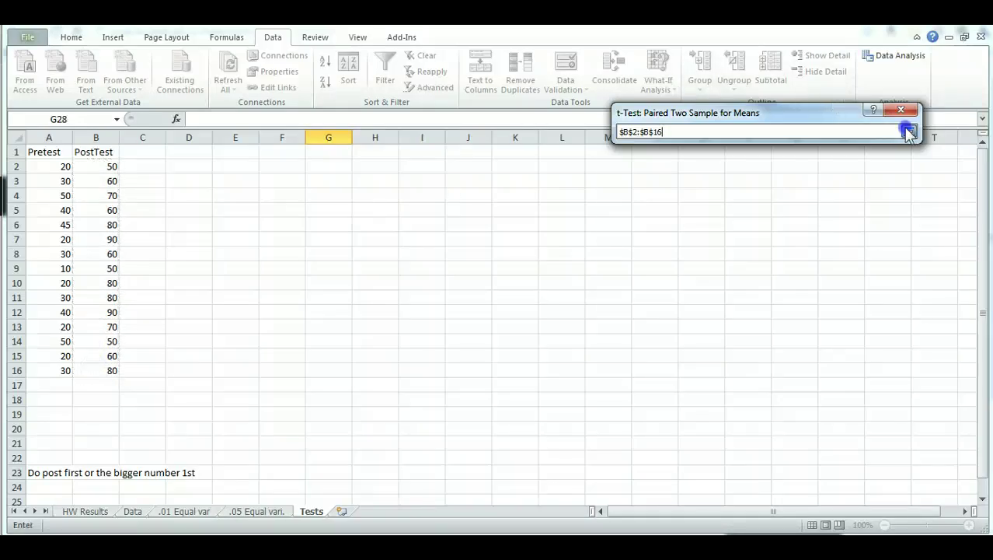
click(906, 130)
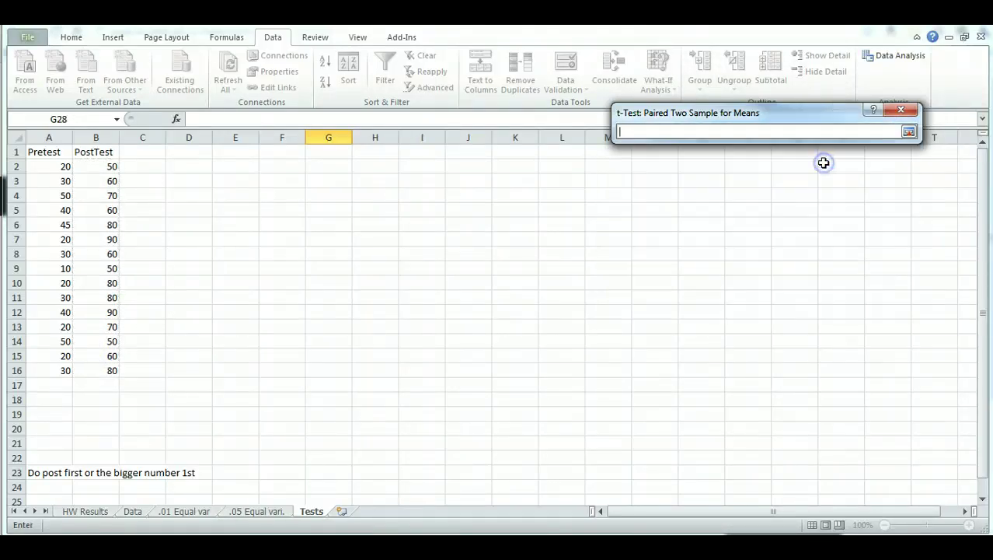
drag(65, 164, 66, 283)
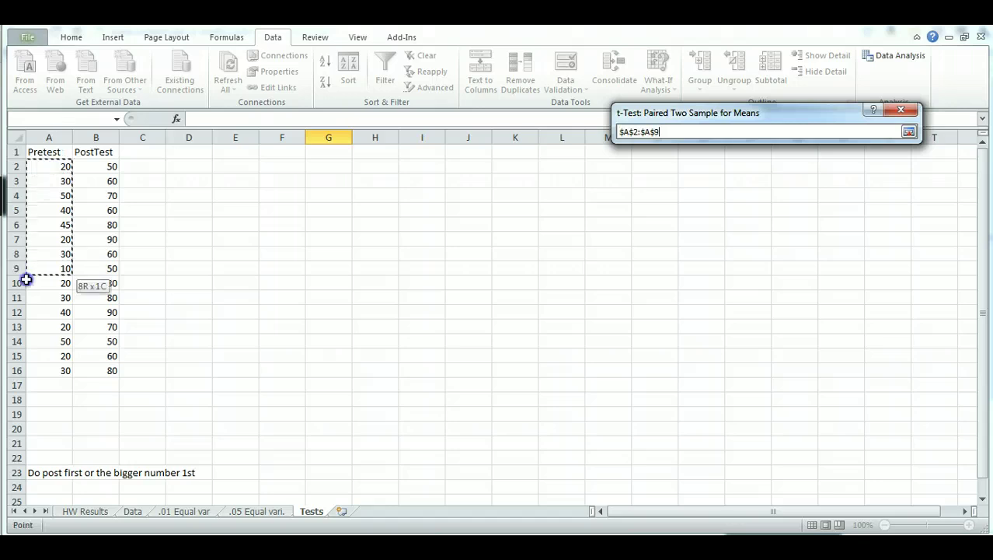
drag(48, 268, 48, 370)
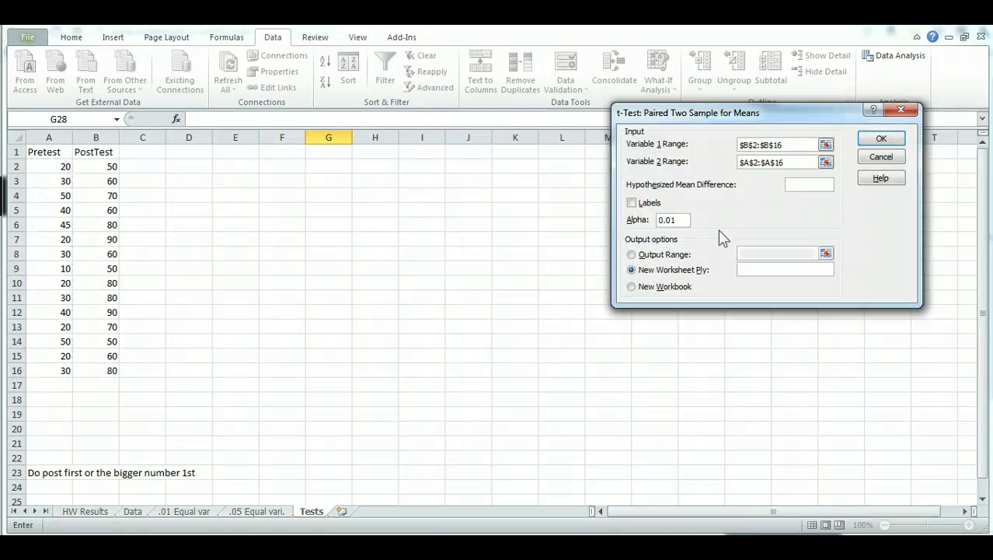
Step: Run the paired t-test, generating the results table on a new worksheet
click(671, 220)
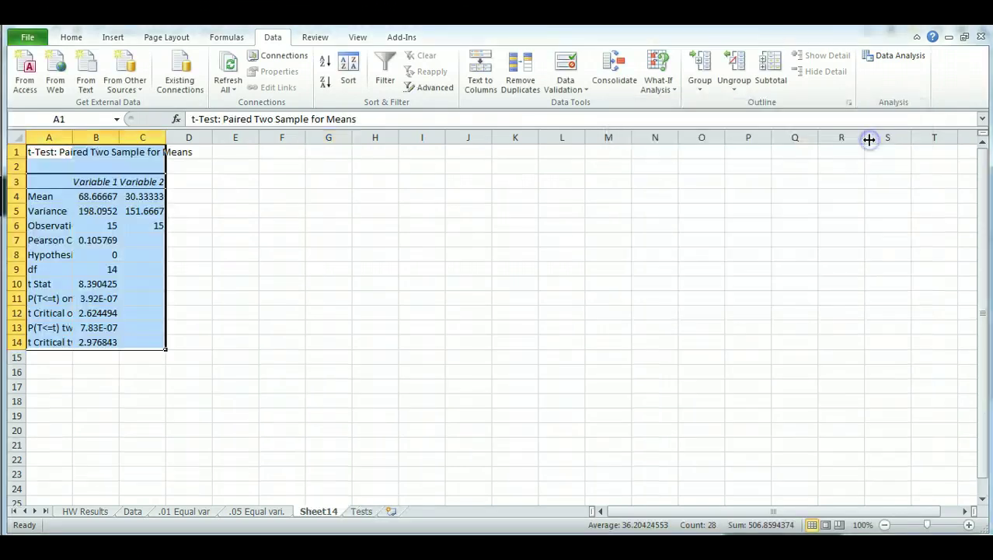
mouse_move(309, 496)
text(REs)
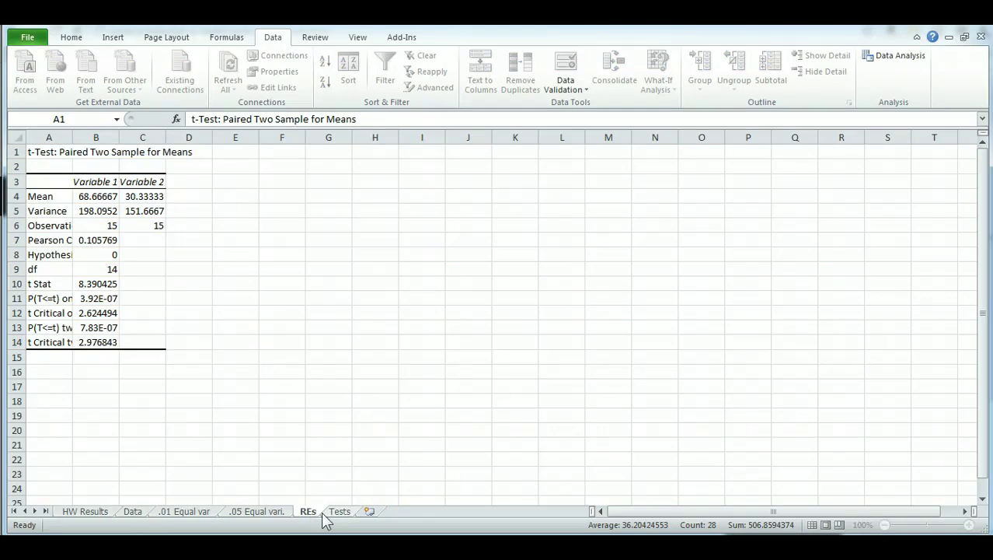
Step: Rename the sheet to Results .01 and review the t Stat and critical t values
double_click(308, 510)
text(esults .01)
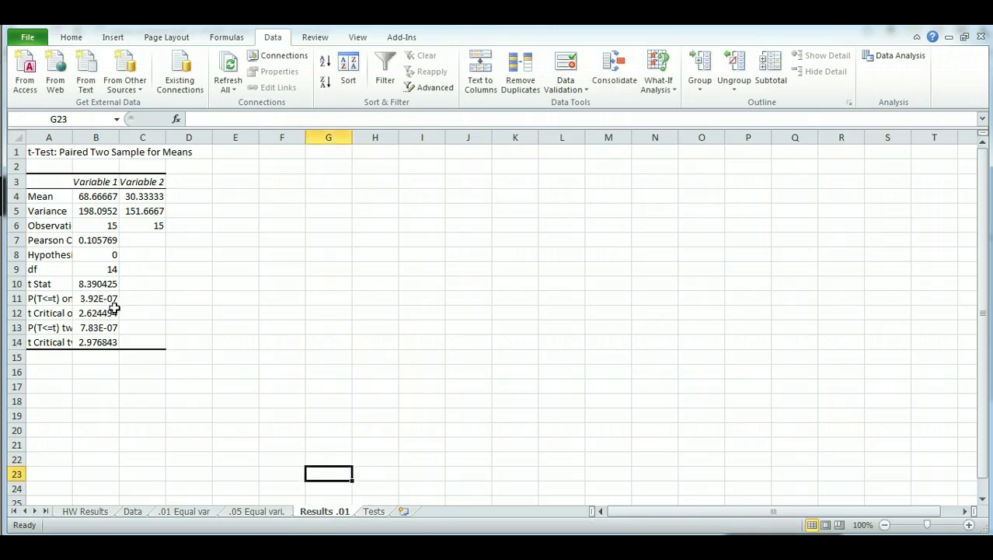
click(96, 283)
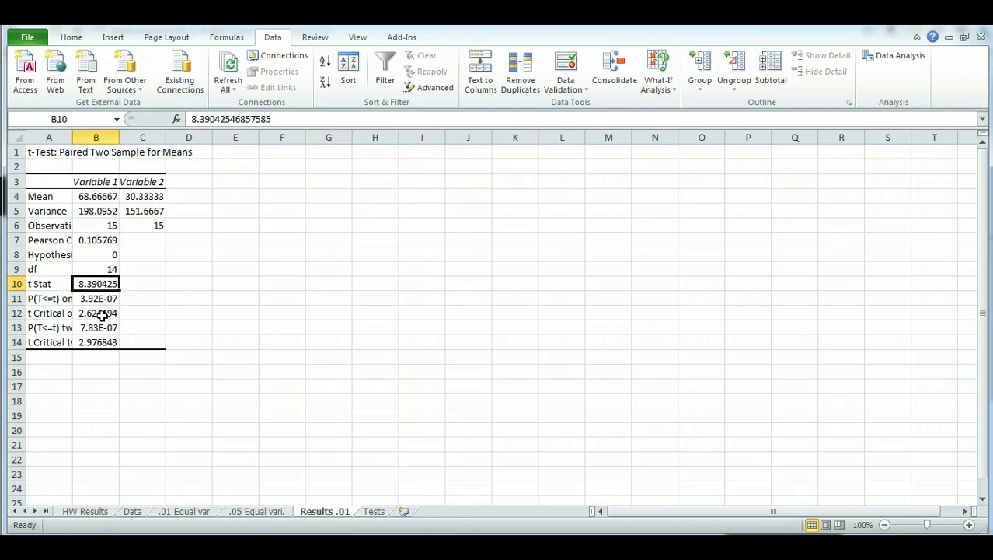
click(96, 342)
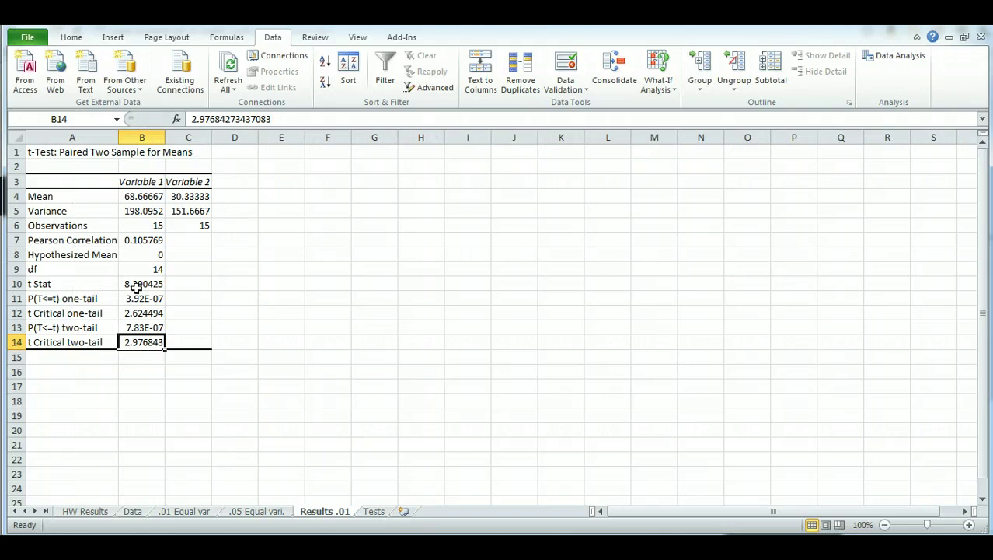
click(141, 313)
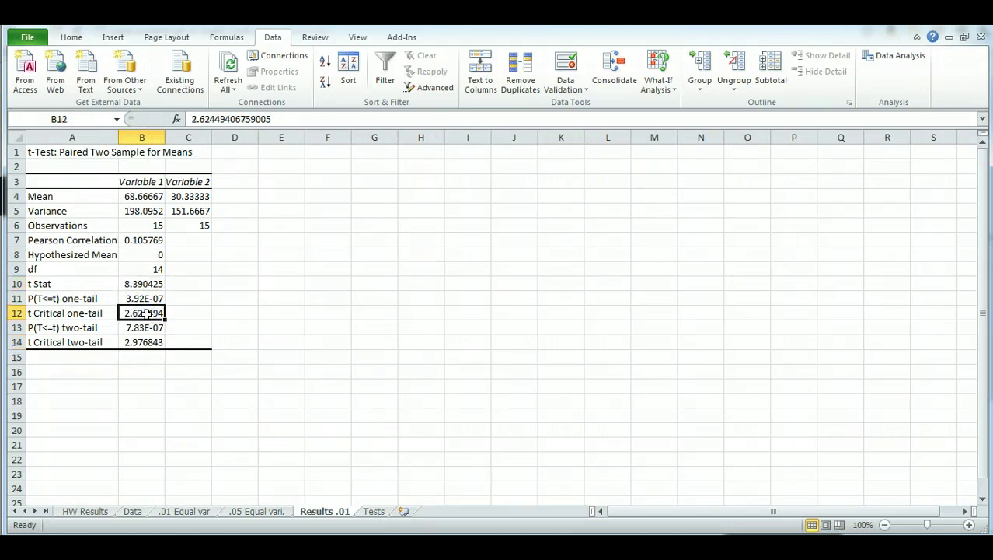
click(142, 342)
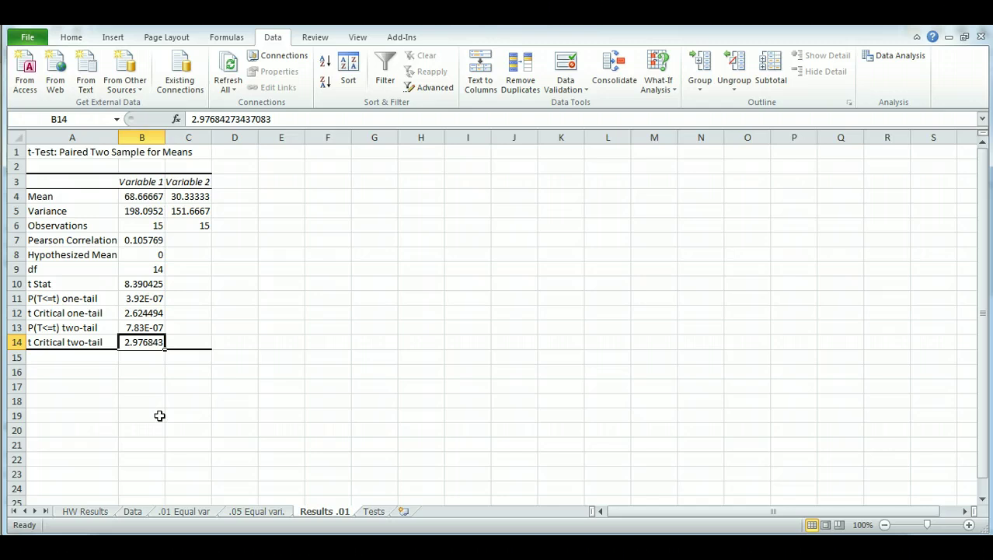
mouse_move(376, 513)
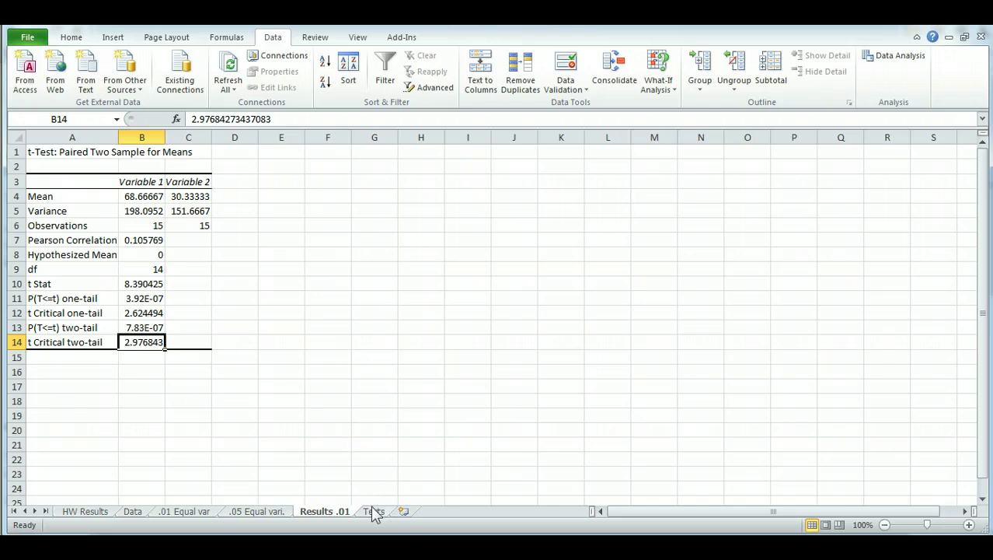
Step: Return to the Tests sheet and select the first Pretest/PostTest score pair
click(373, 513)
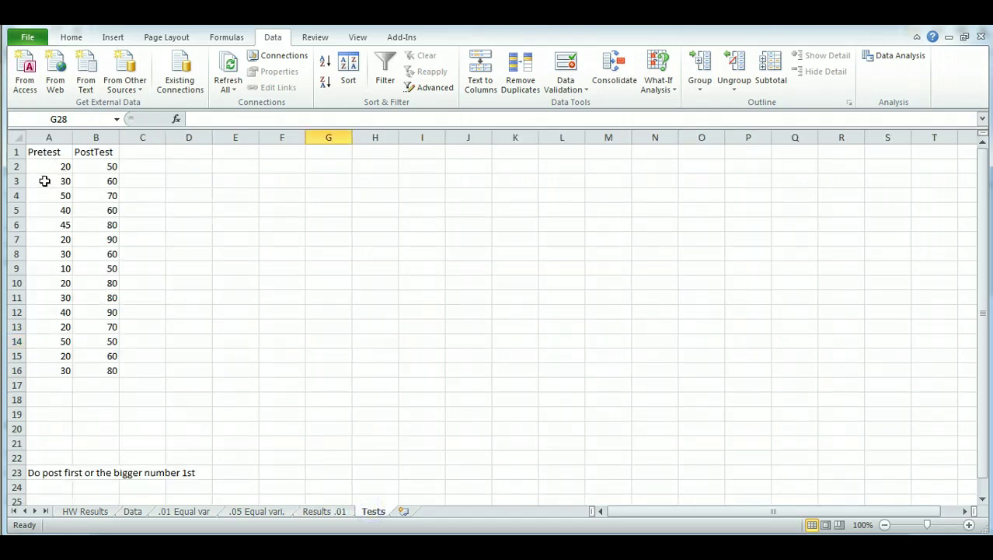
drag(48, 166, 96, 166)
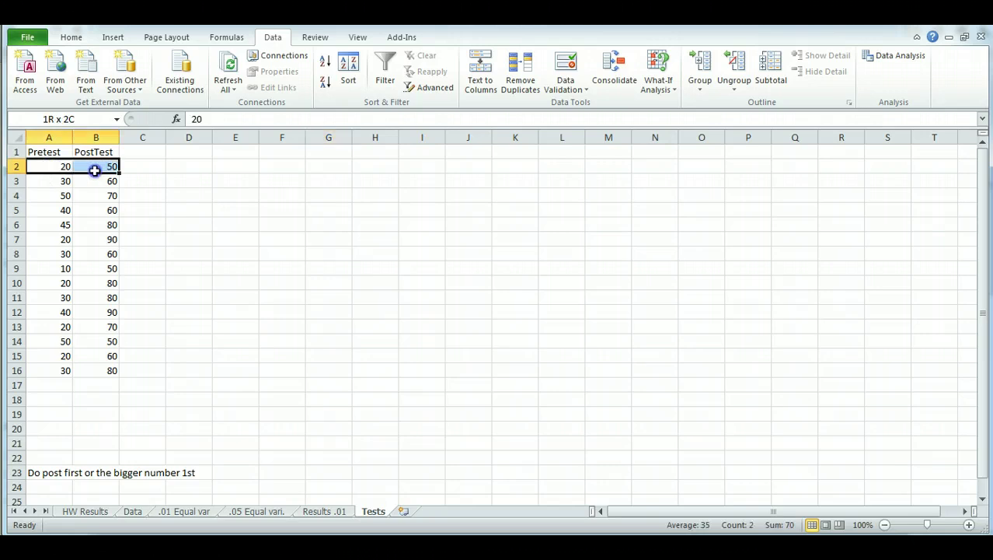
click(95, 167)
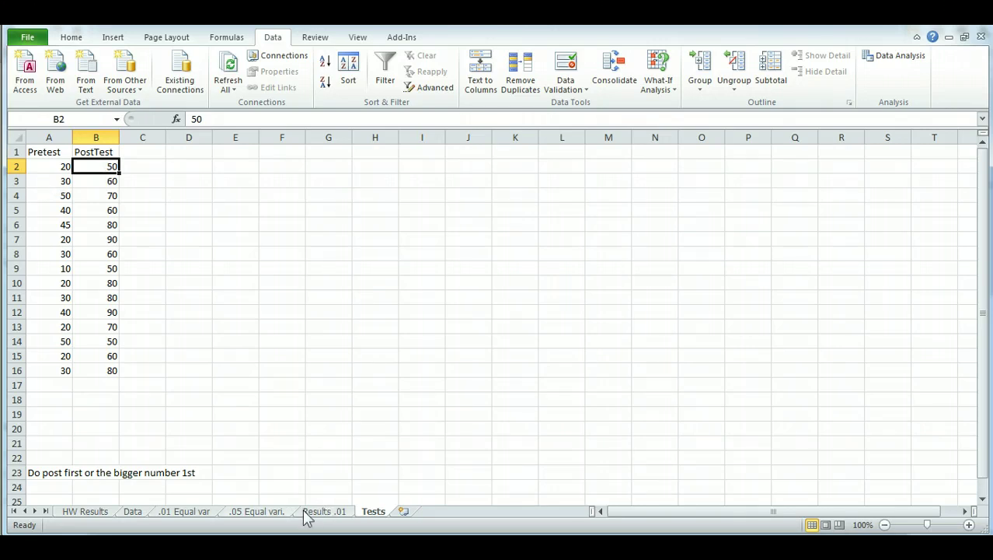
Step: On Results .01, compare t Stat 8.39 against the one-tail critical value 2.62
click(327, 510)
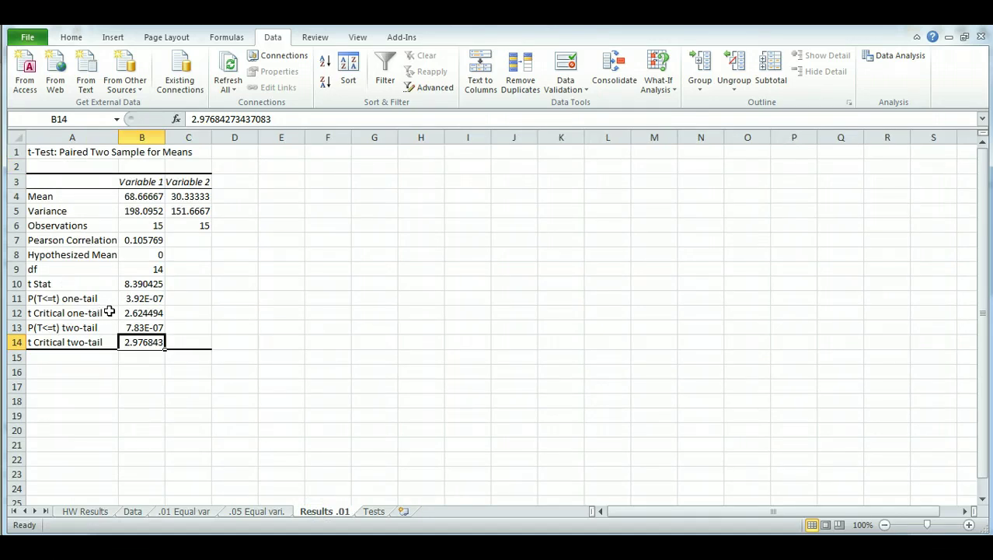
click(141, 312)
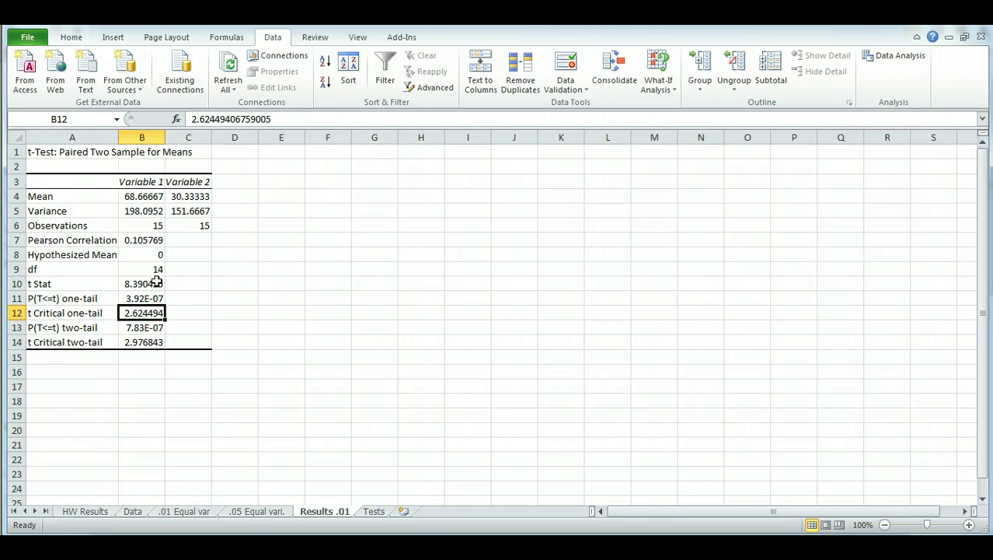
click(141, 283)
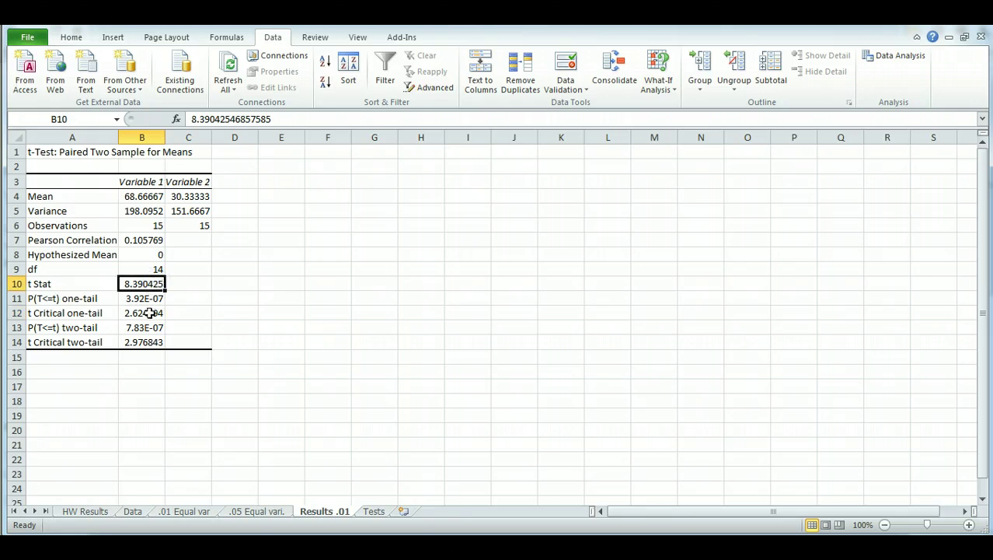
click(141, 312)
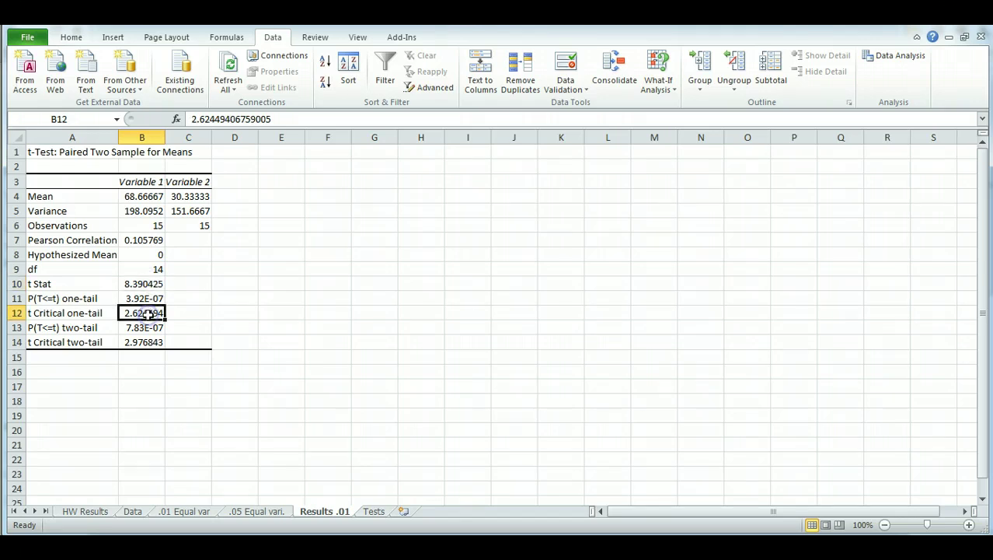
mouse_move(157, 283)
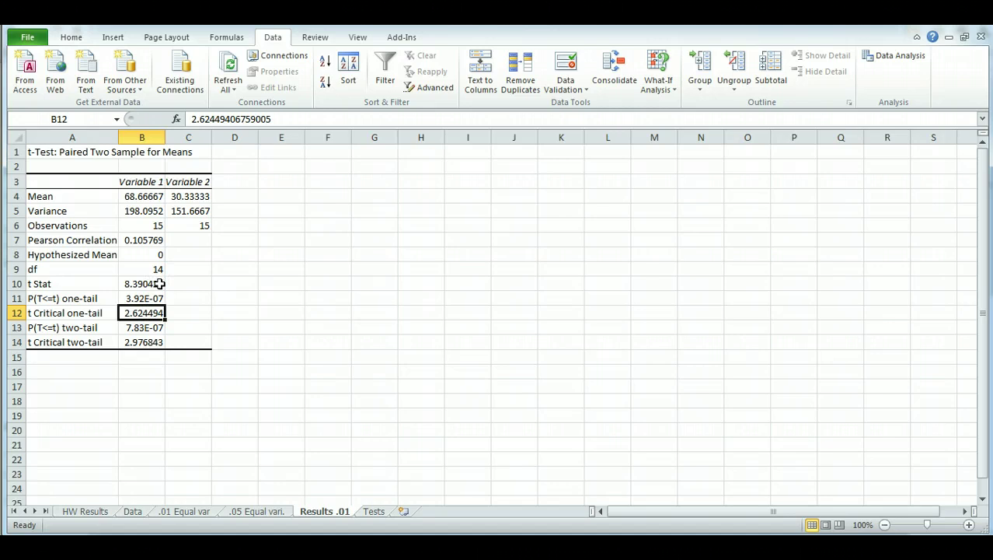
mouse_move(155, 283)
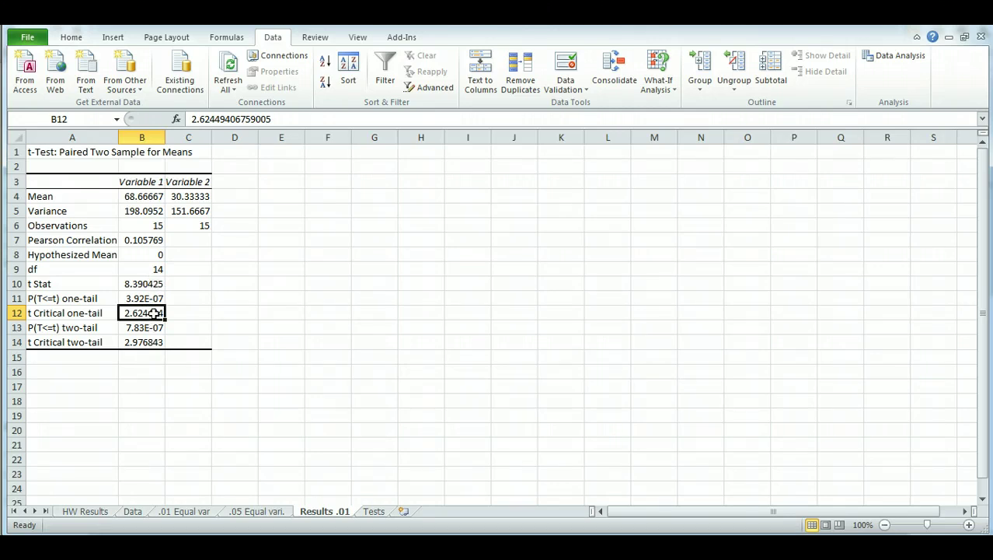
click(142, 283)
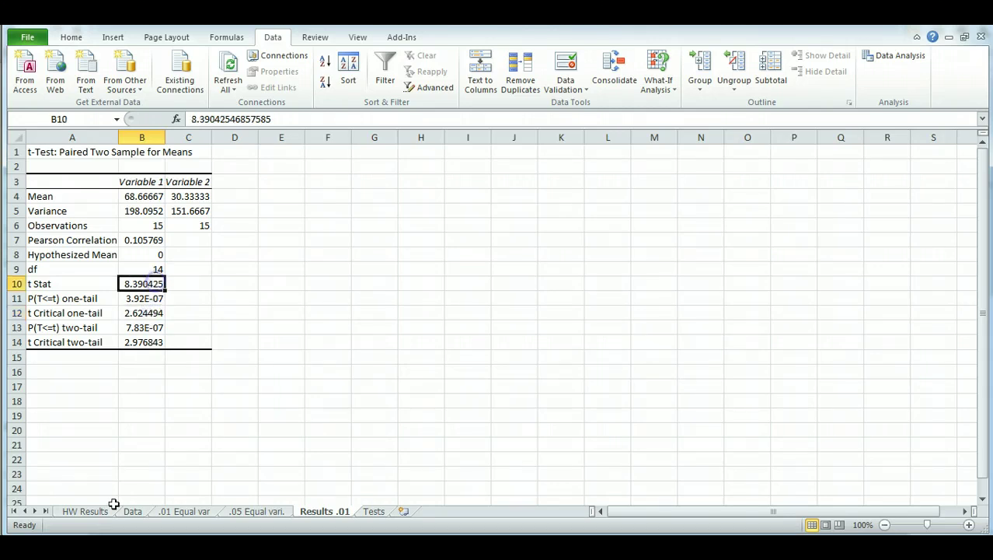
mouse_move(75, 530)
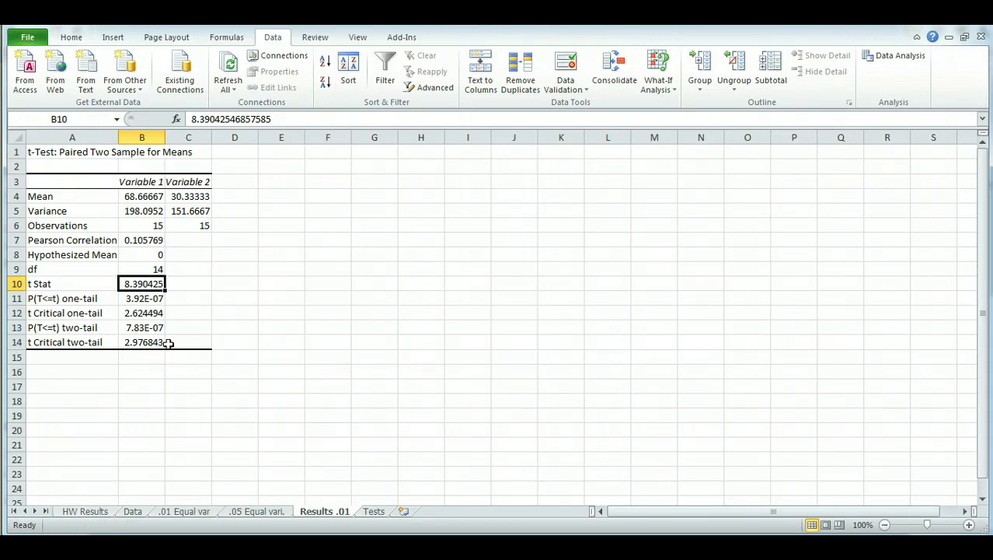
click(141, 312)
text(9)
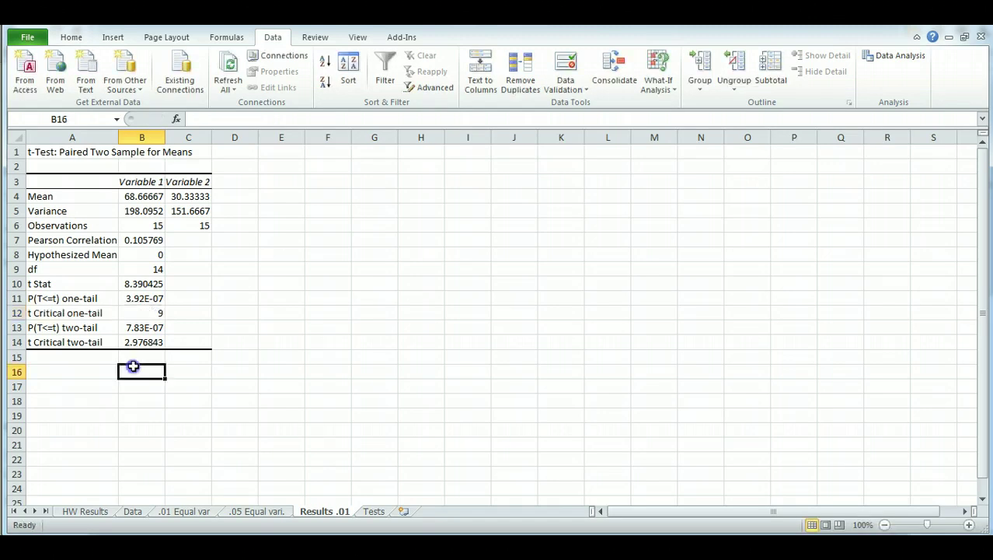
mouse_move(152, 313)
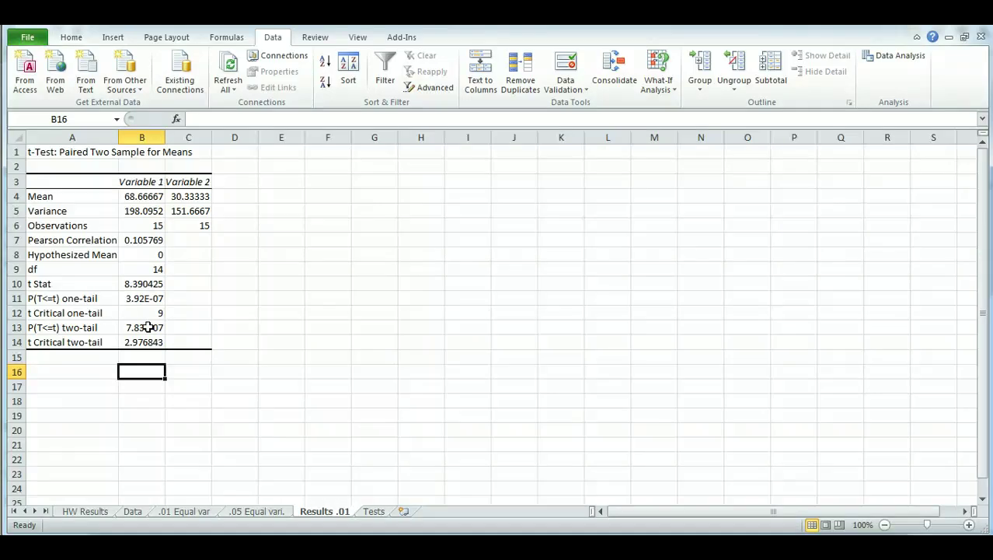
click(141, 326)
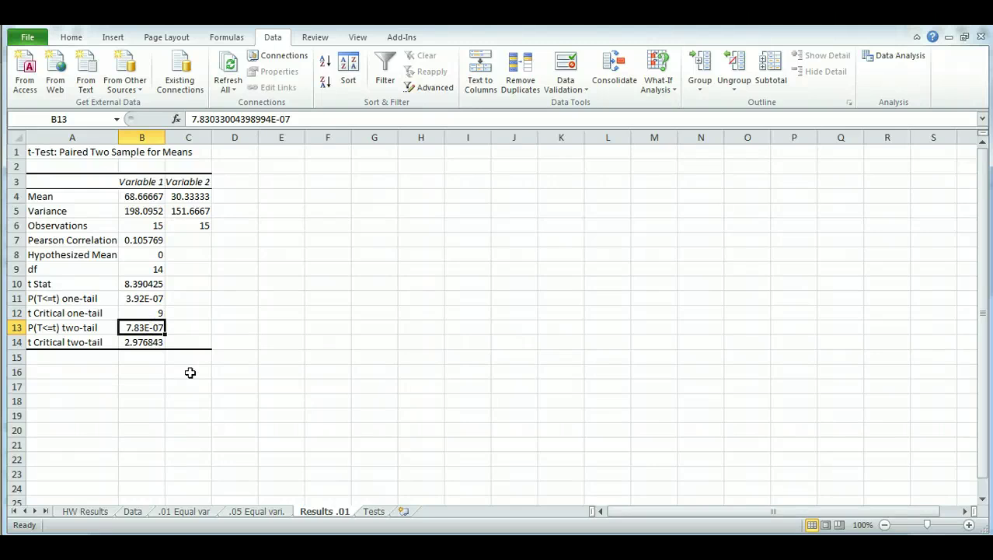
mouse_move(77, 327)
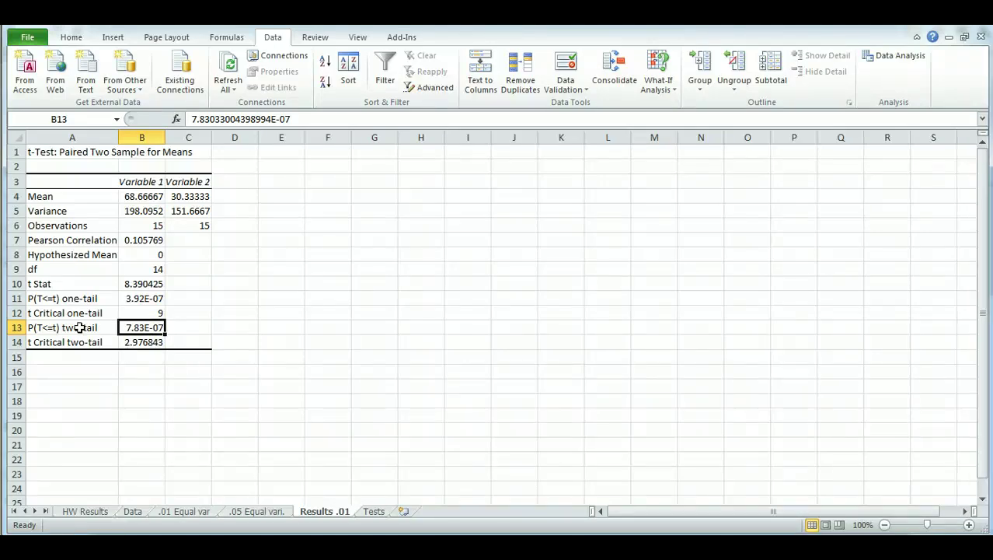
click(141, 342)
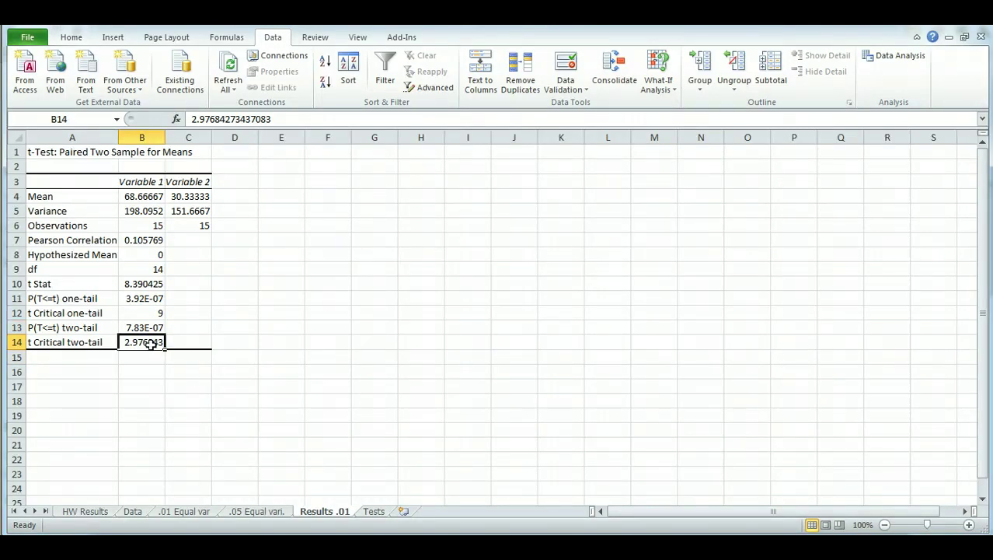
mouse_move(140, 342)
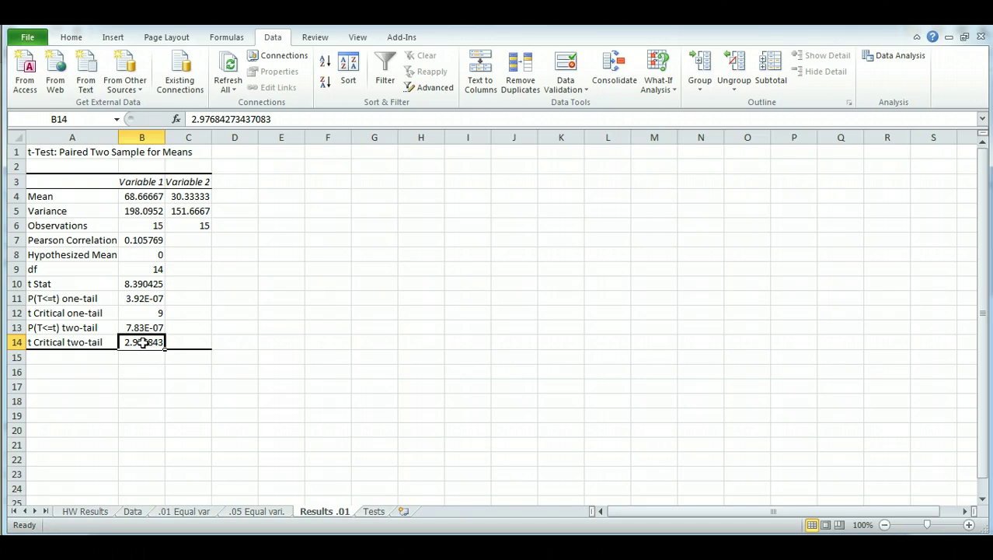
click(141, 283)
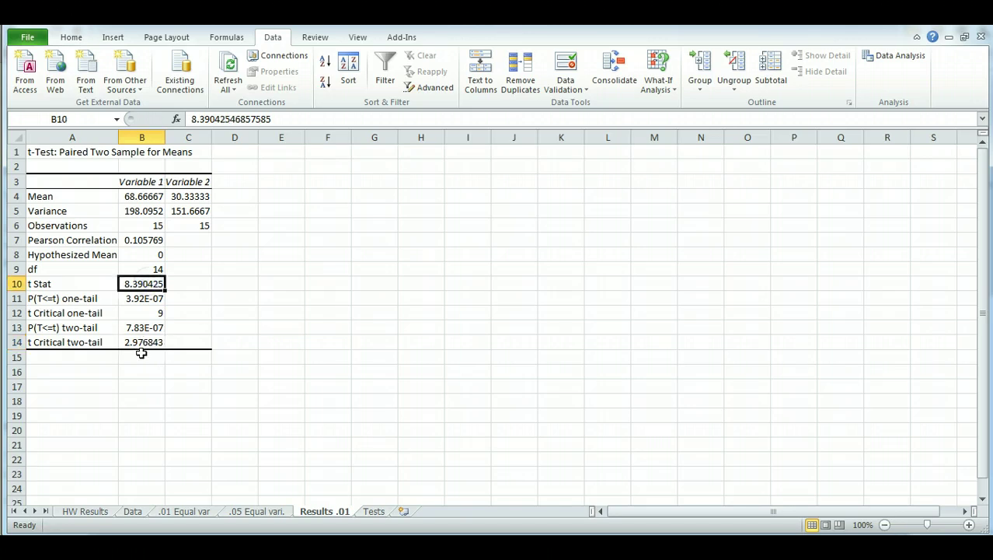
click(141, 342)
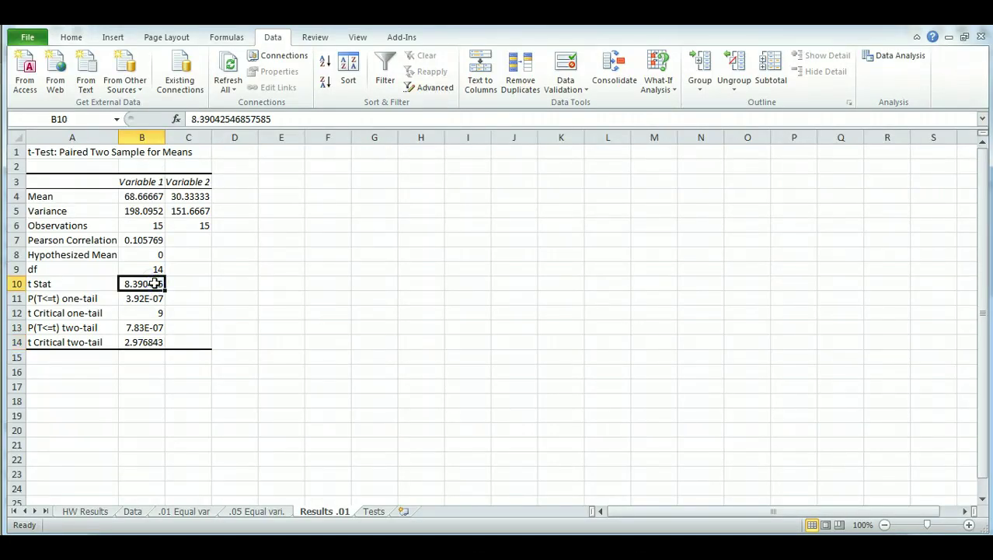
Step: Check the two-tail critical t value, then switch to the Tests sheet
click(142, 342)
text(9)
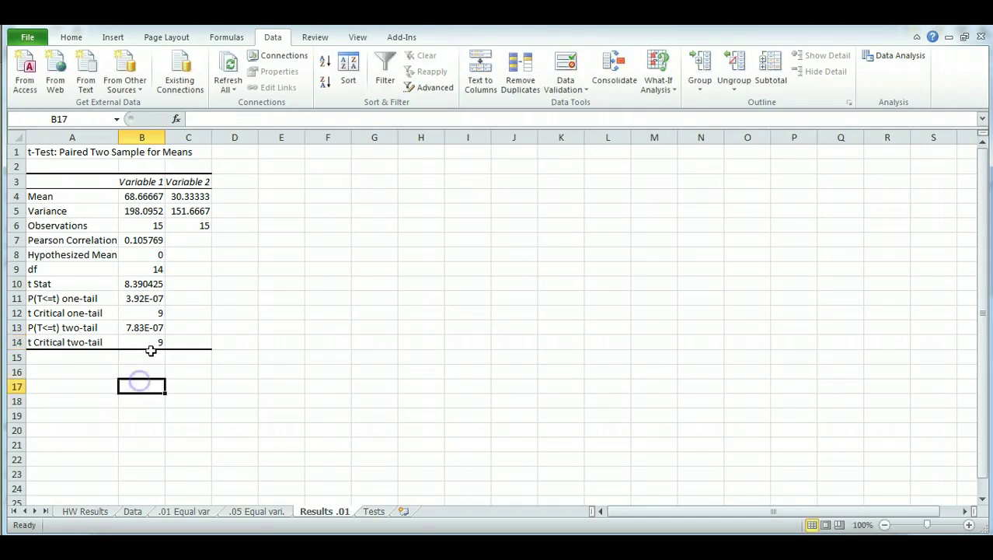
click(141, 342)
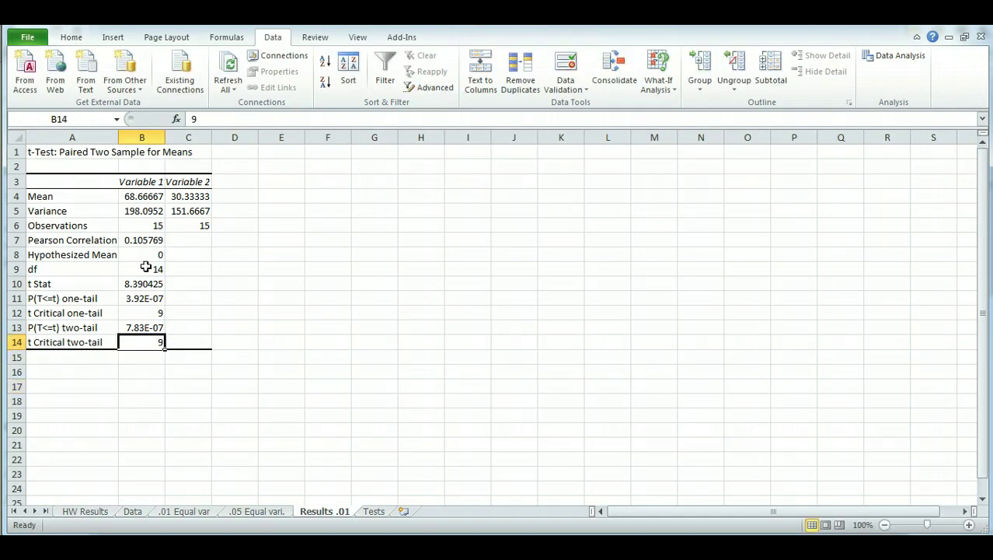
mouse_move(71, 519)
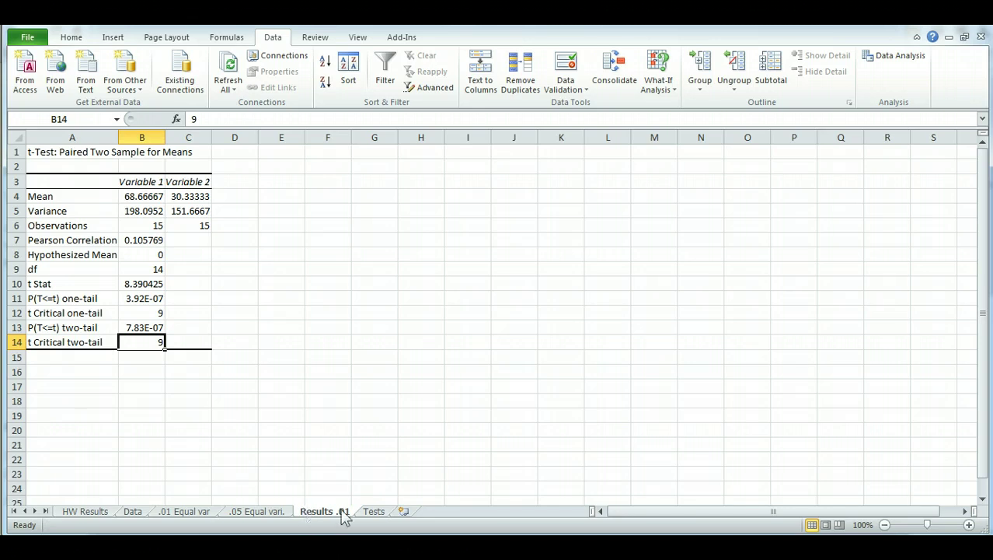
click(373, 510)
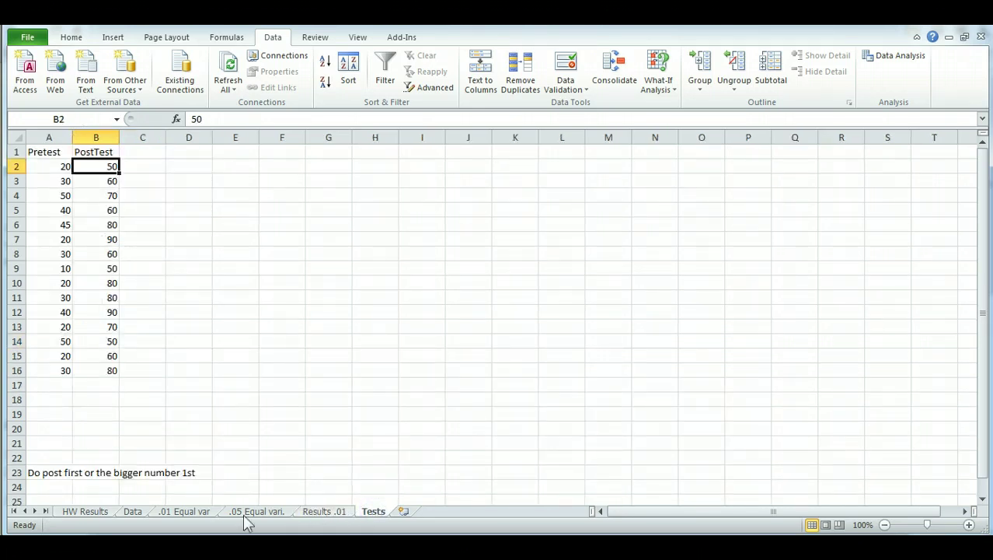
Step: Switch to the Data sheet and review the Male and Female values in A2:B16
click(132, 511)
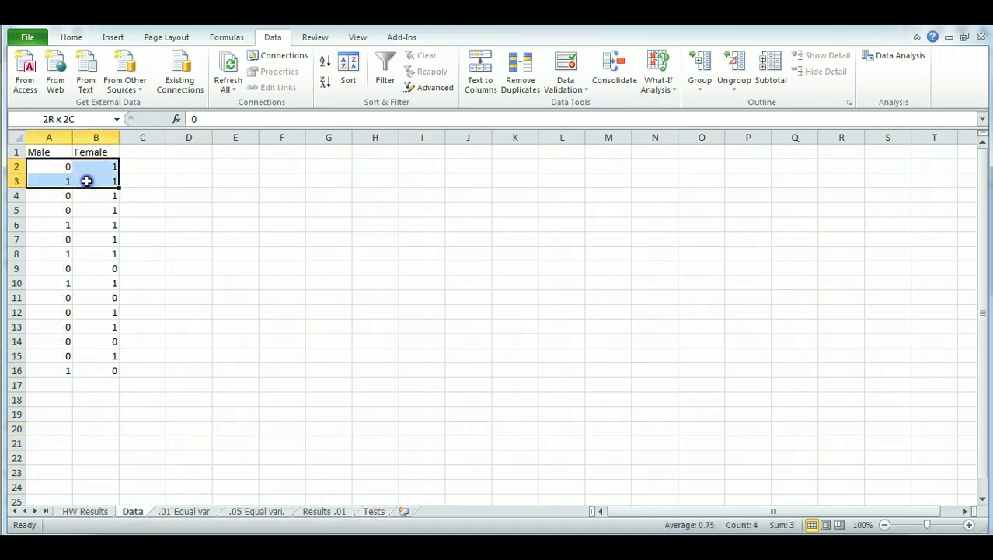
drag(87, 180, 84, 379)
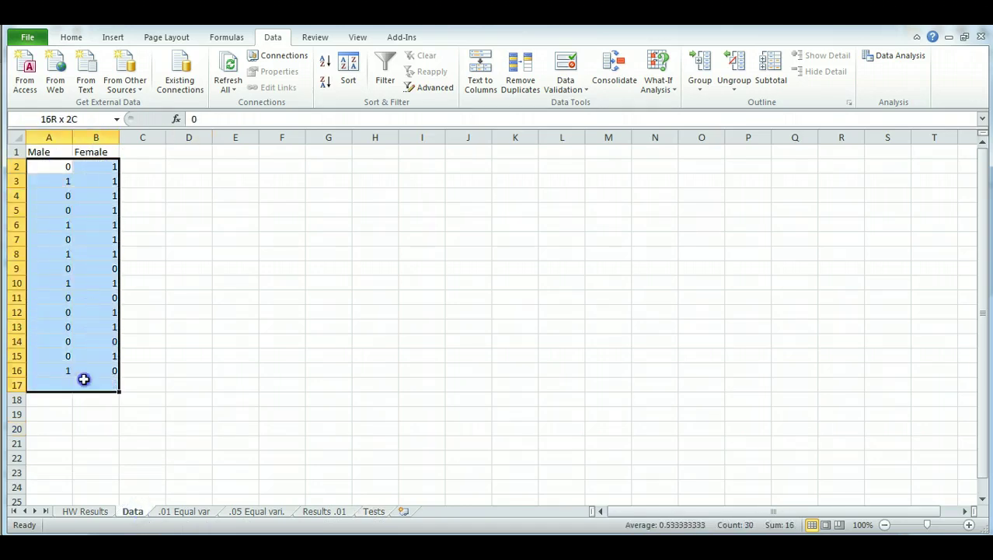
click(87, 385)
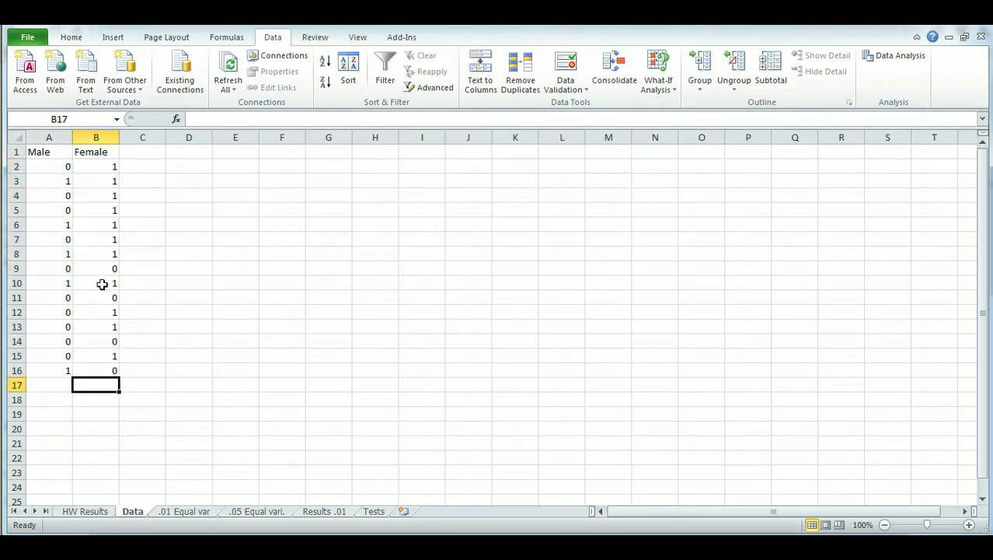
mouse_move(817, 96)
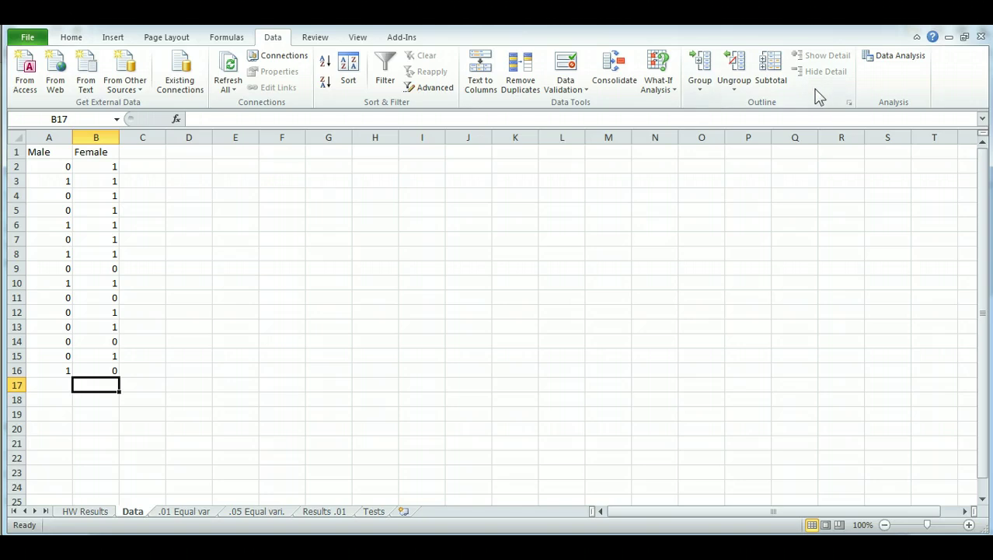
mouse_move(892, 37)
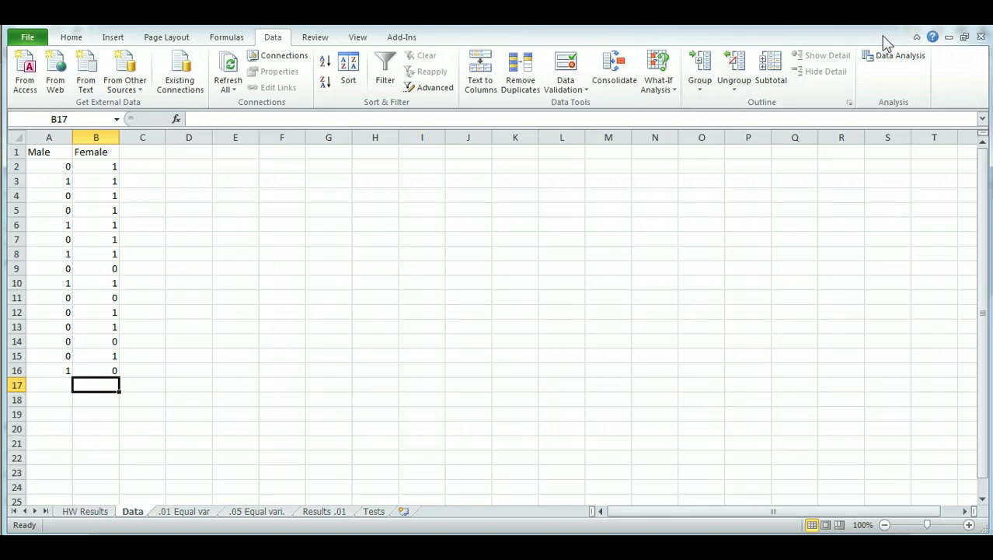
Step: Start the t-Test: Two-Sample Assuming Equal Variances tool from Data Analysis
click(898, 56)
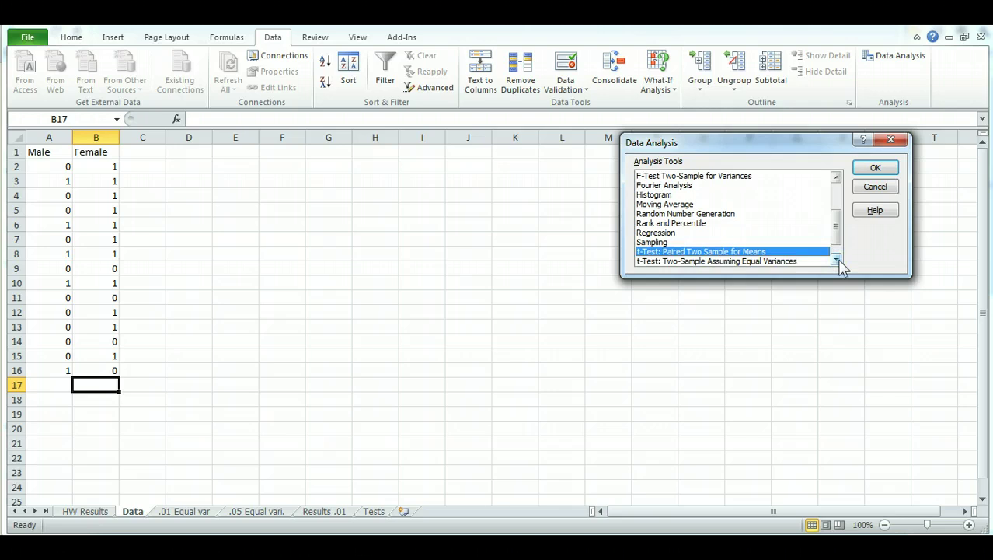
mouse_move(777, 270)
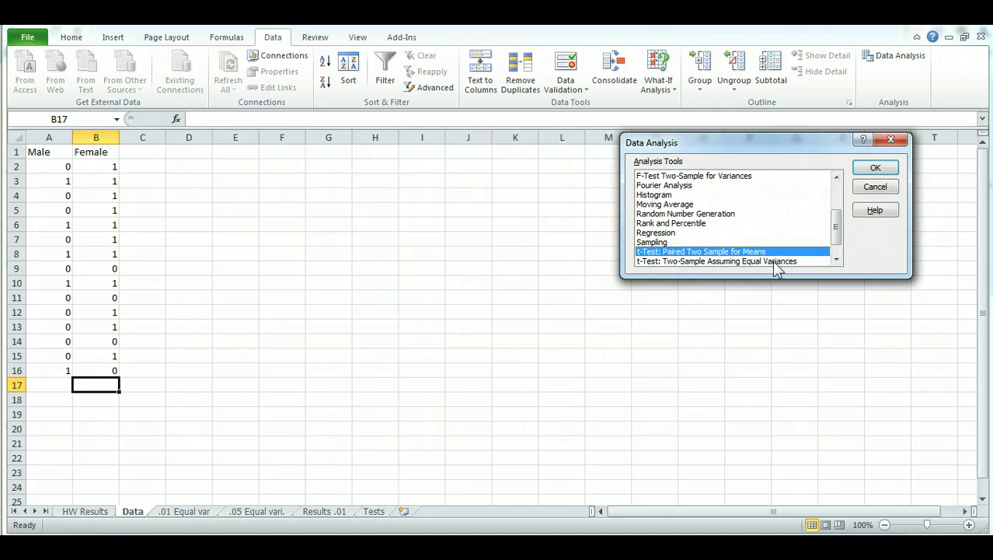
click(734, 261)
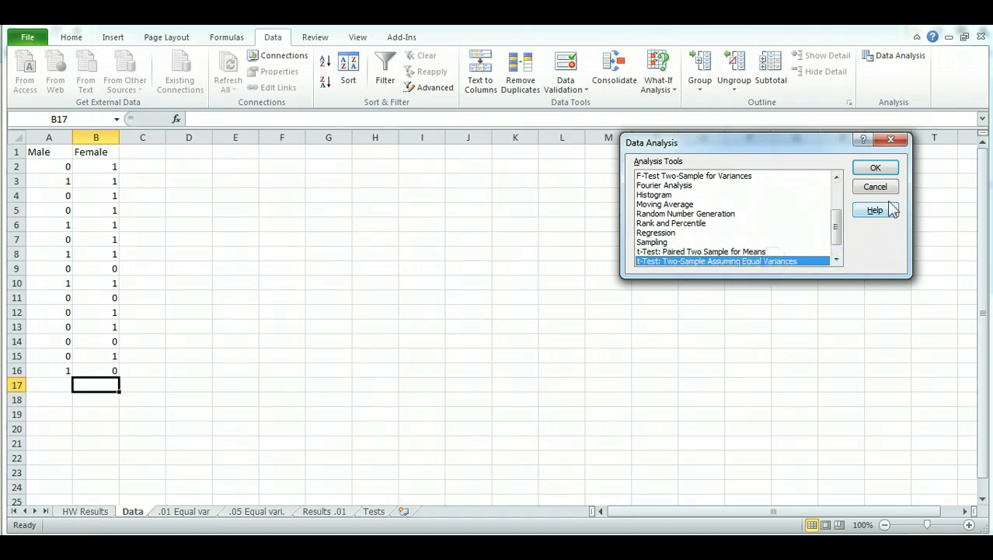
click(875, 168)
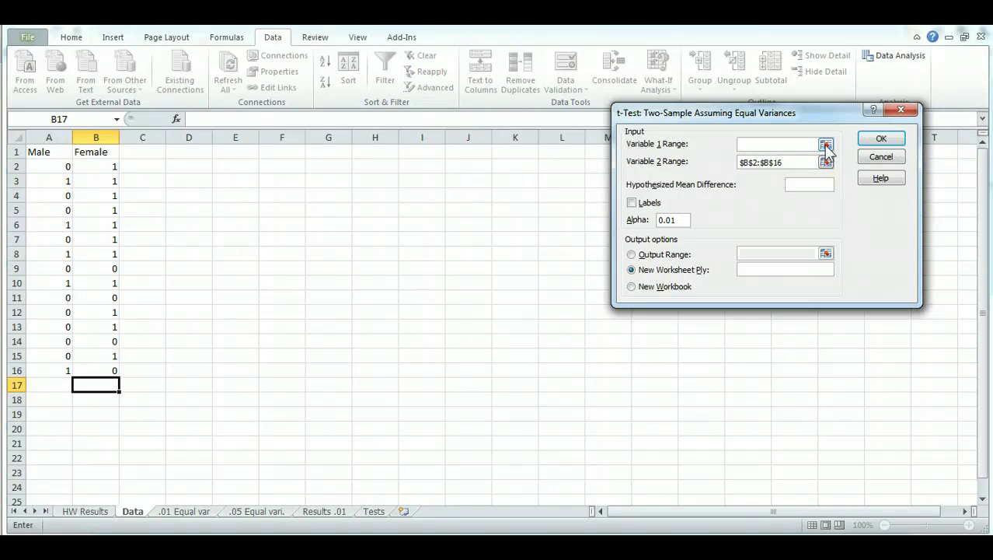
Step: Set Variable 1 to Male $A$2:$A$16 and Variable 2 to Female $B$2:$B$16
click(824, 143)
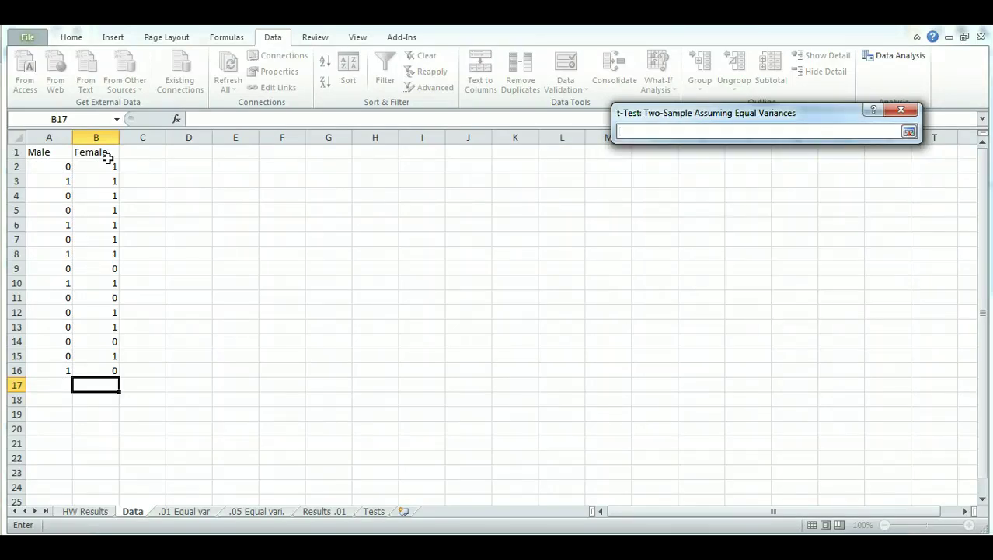
drag(49, 166, 48, 370)
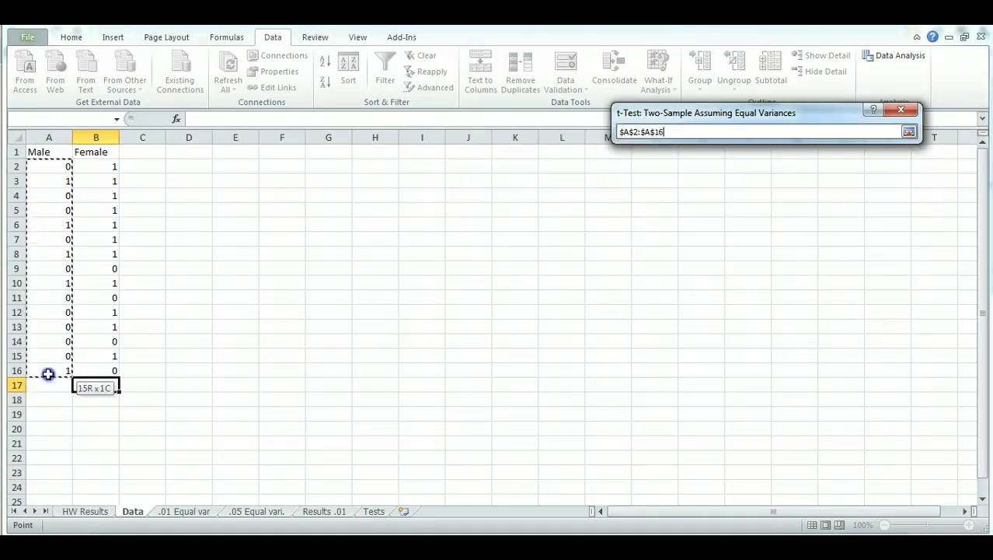
click(908, 130)
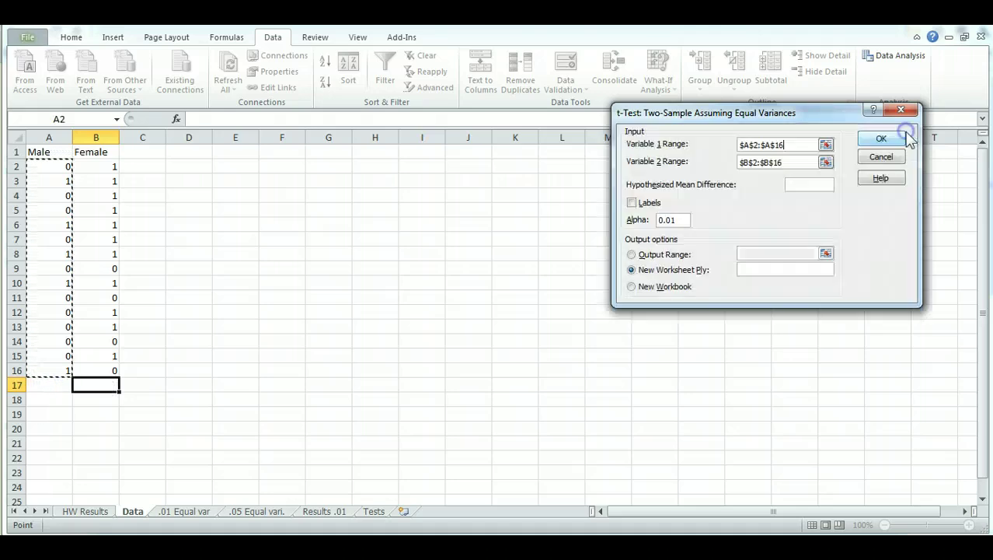
click(768, 162)
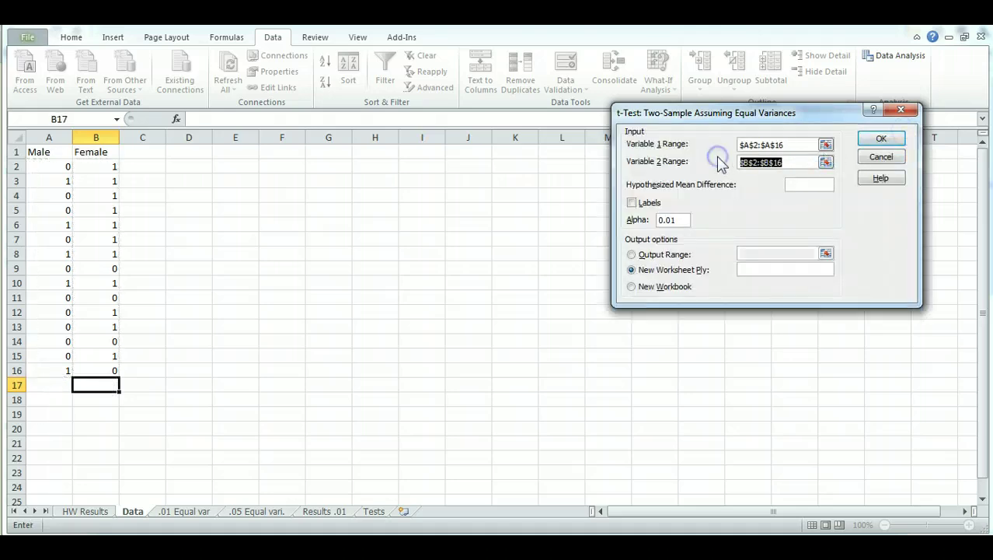
click(827, 162)
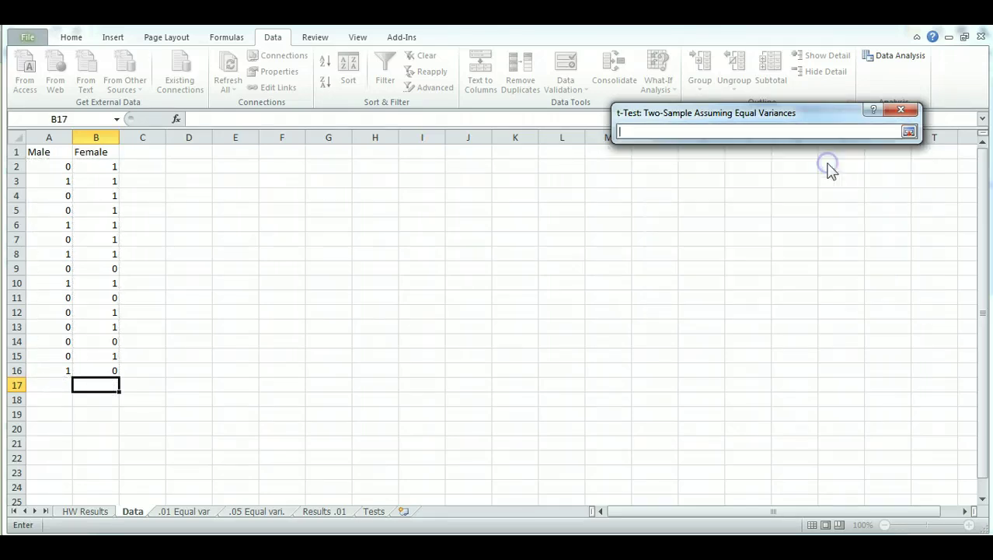
drag(96, 167, 96, 356)
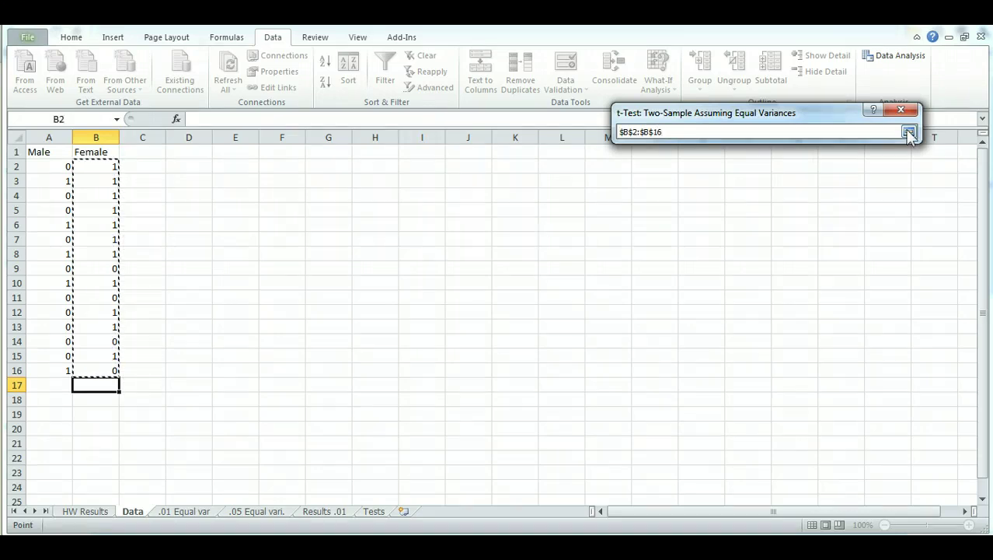
click(909, 136)
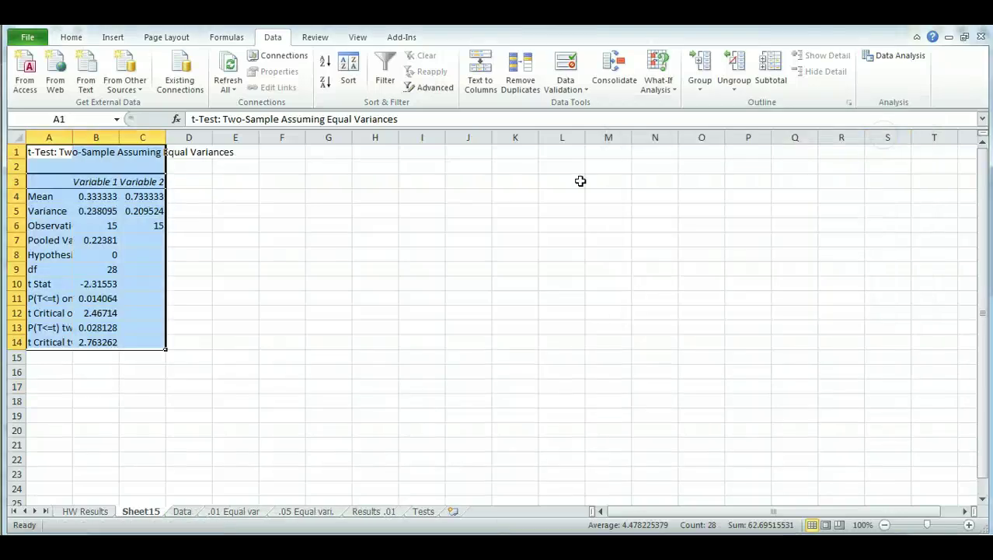
mouse_move(145, 342)
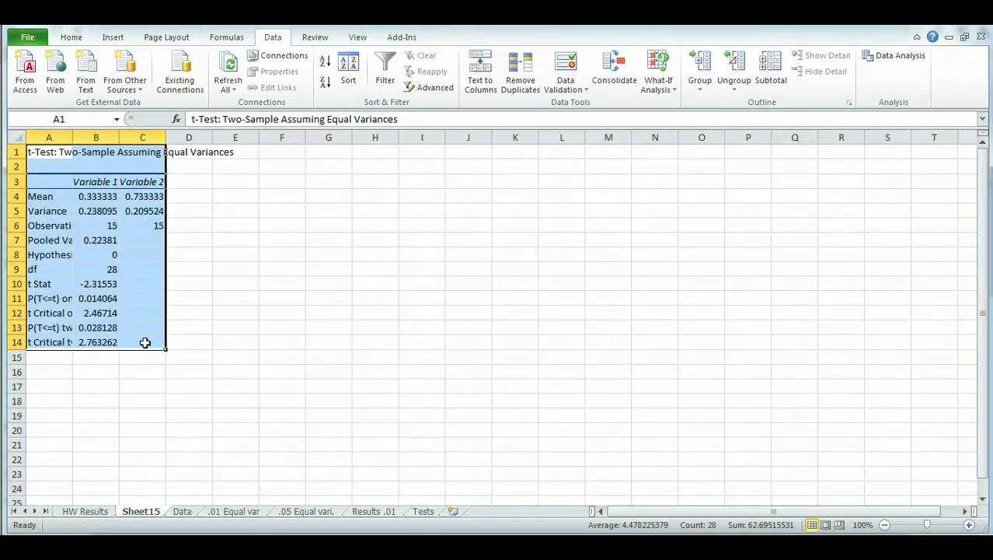
Step: Widen column A on Sheet15, check t Critical two-tail, and return to the Data sheet
click(96, 355)
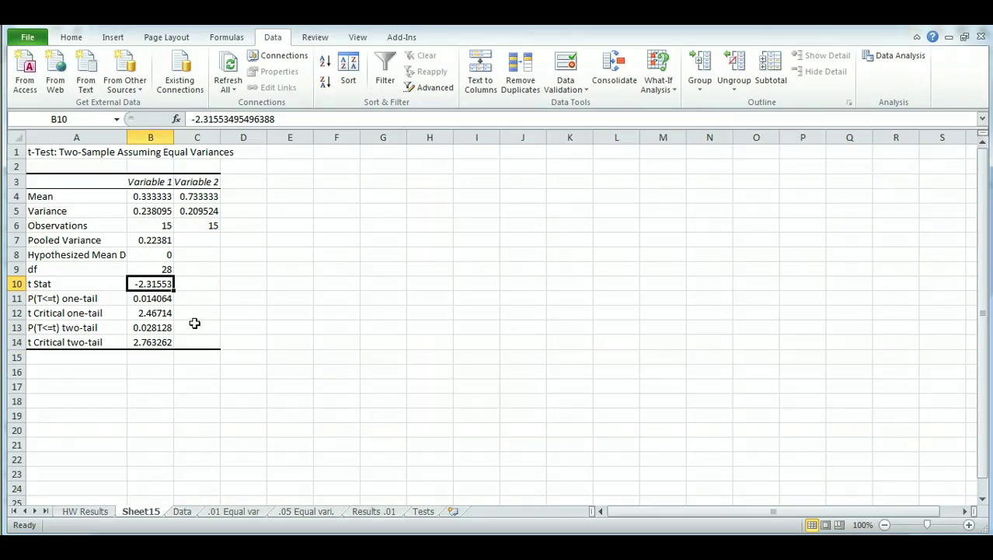
click(149, 342)
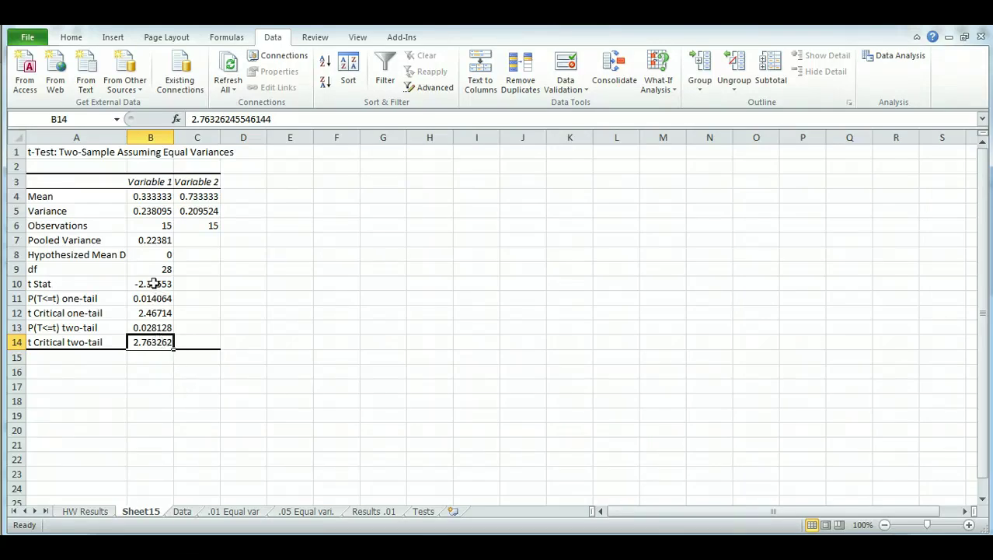
mouse_move(202, 320)
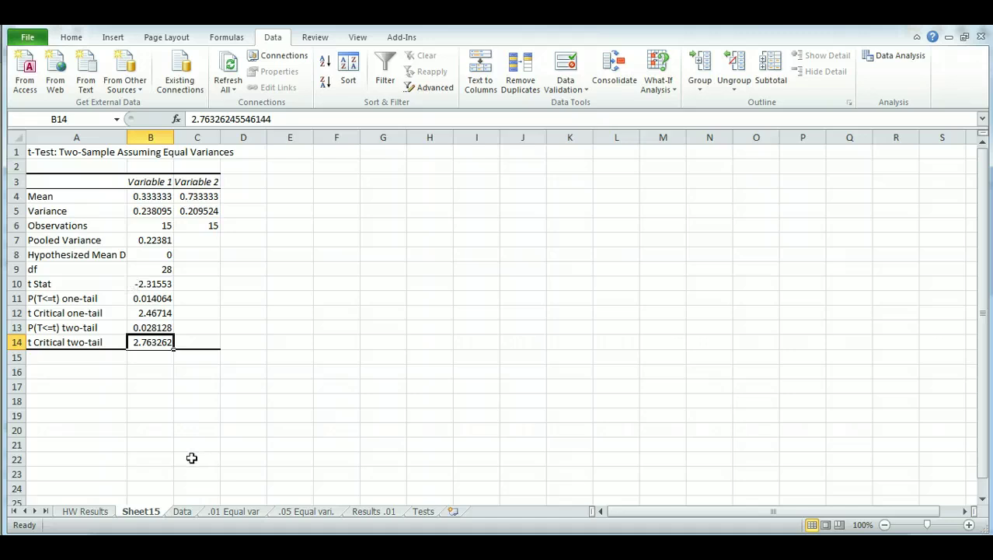
click(181, 510)
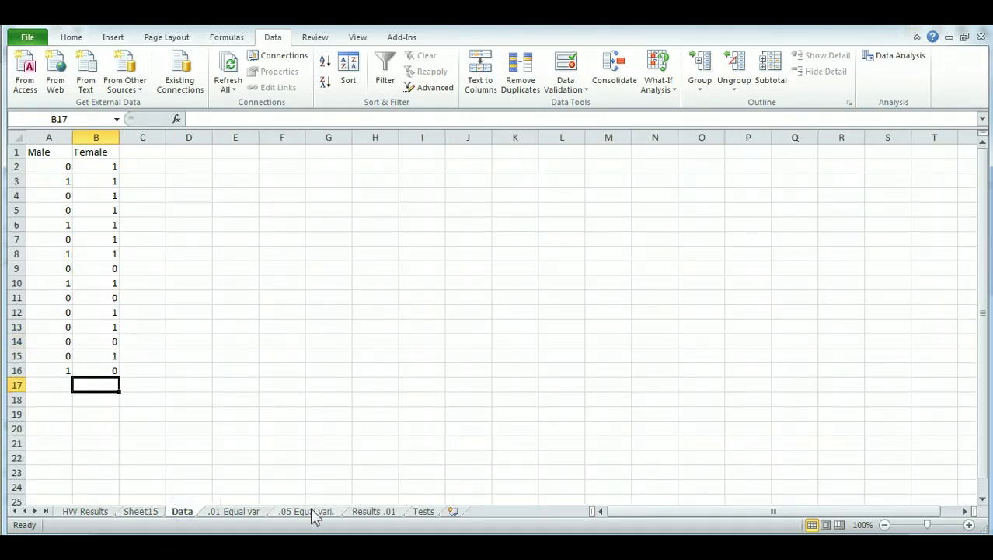
Step: On the .05 Equal var. sheet, compare t Stat -2.32 with t Critical two-tail 2.05
click(303, 510)
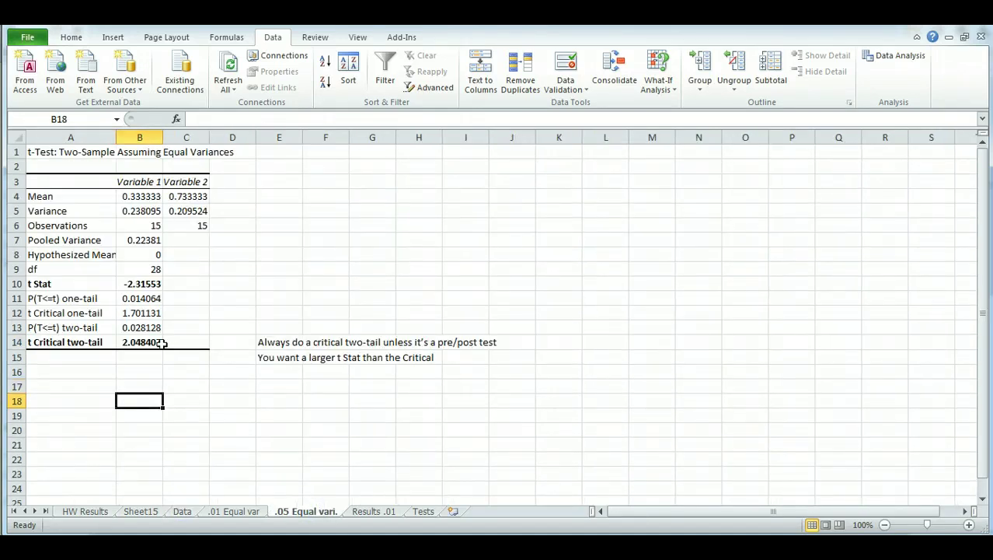
click(140, 342)
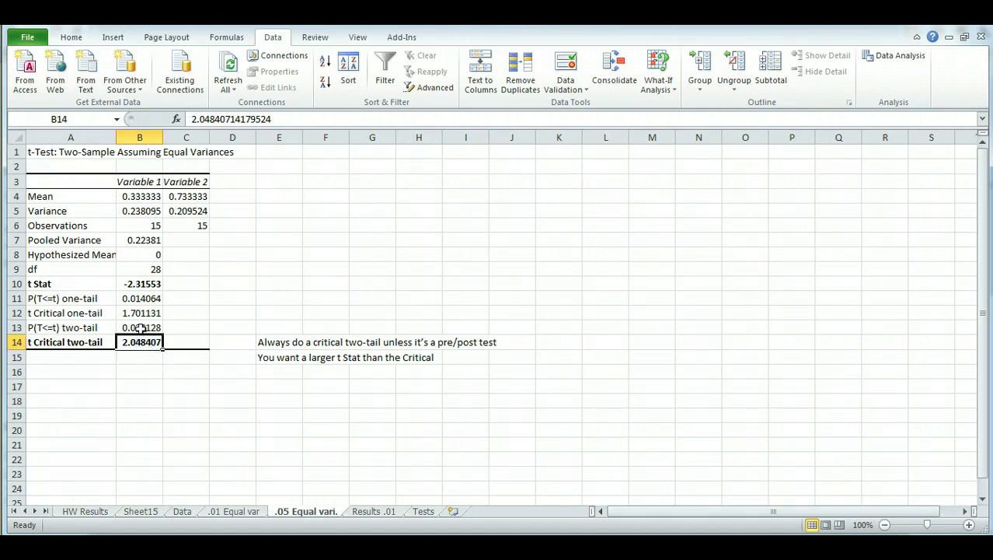
click(140, 283)
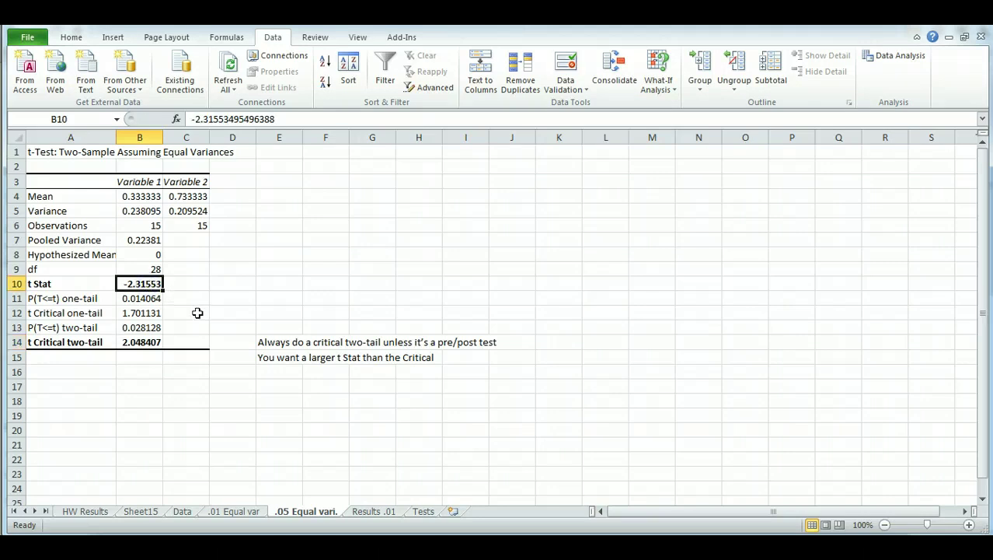
click(140, 342)
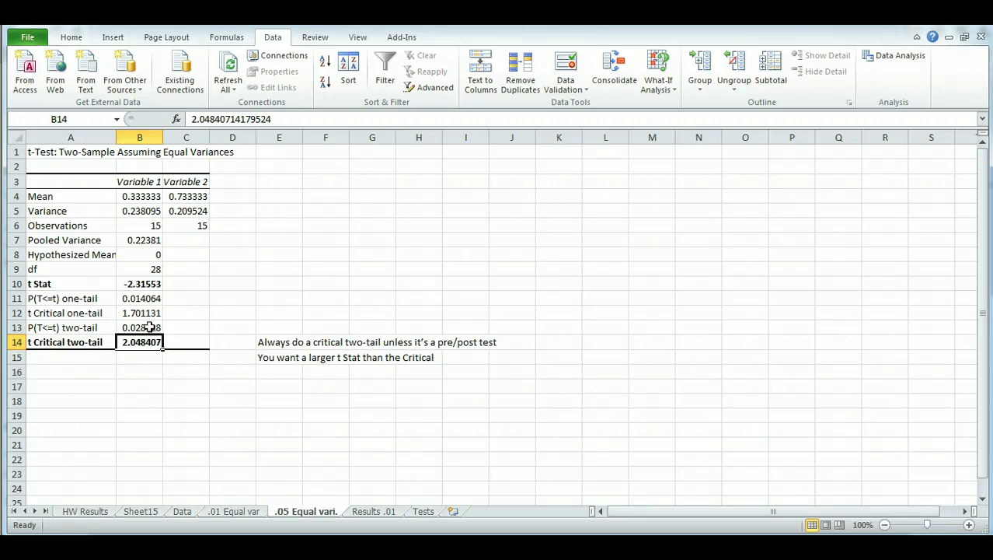
mouse_move(153, 311)
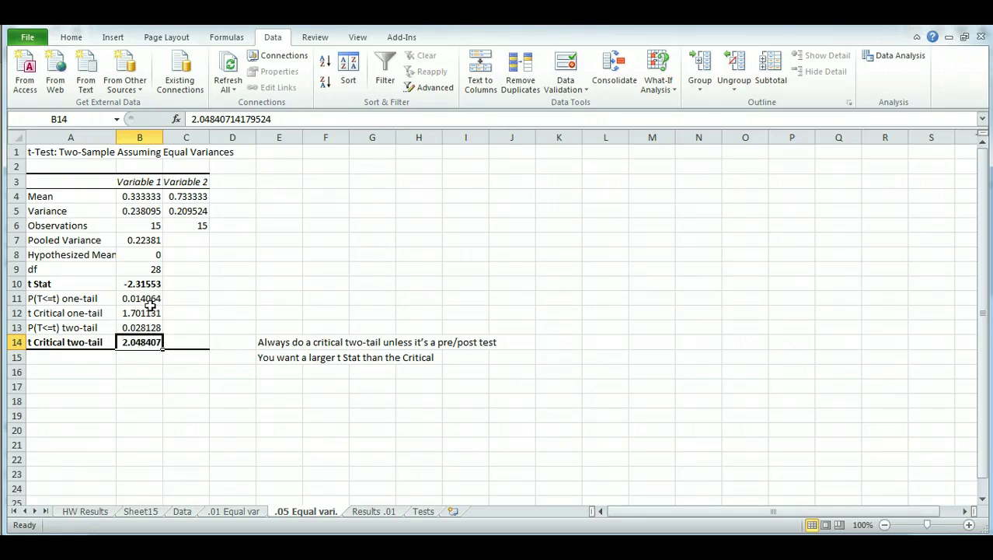
mouse_move(300, 345)
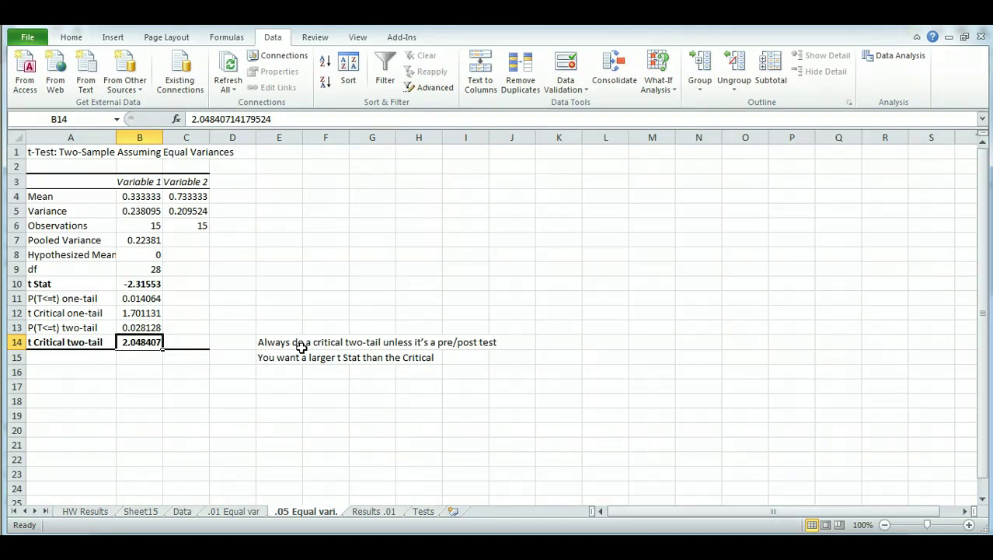
mouse_move(289, 342)
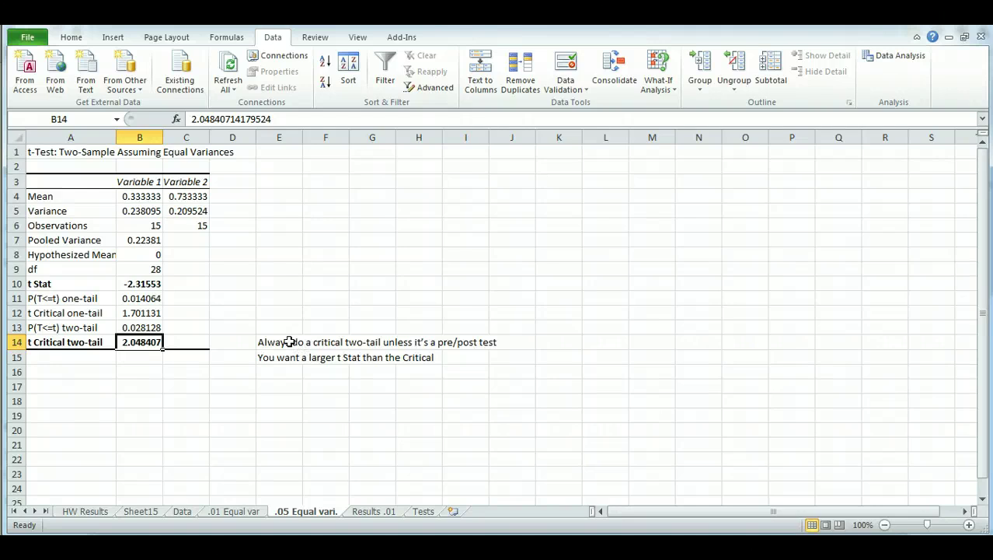
click(278, 371)
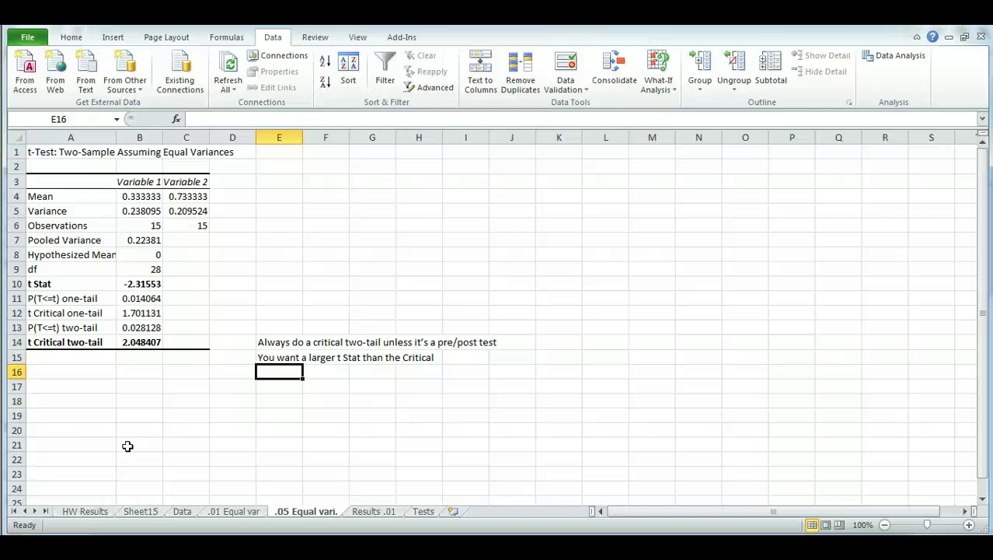
mouse_move(130, 415)
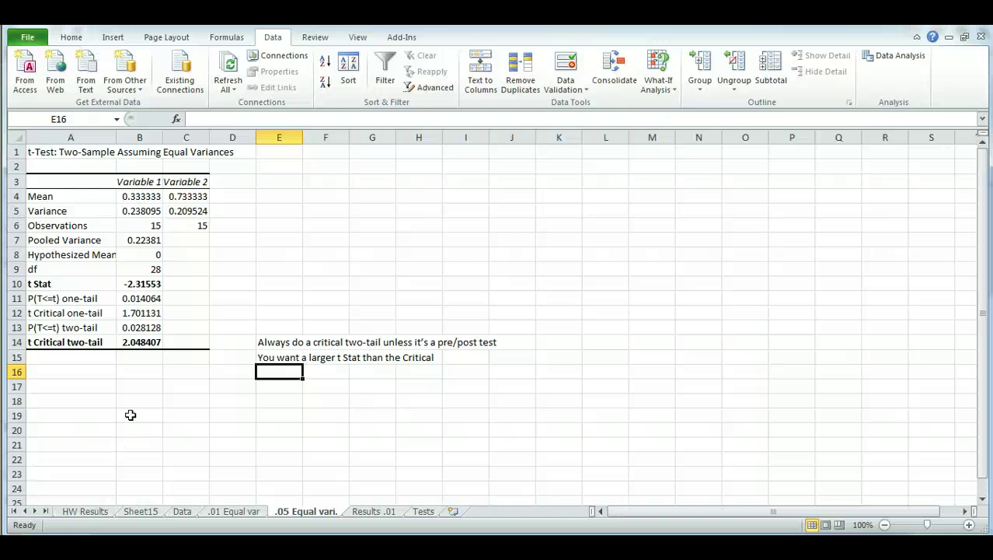
click(139, 283)
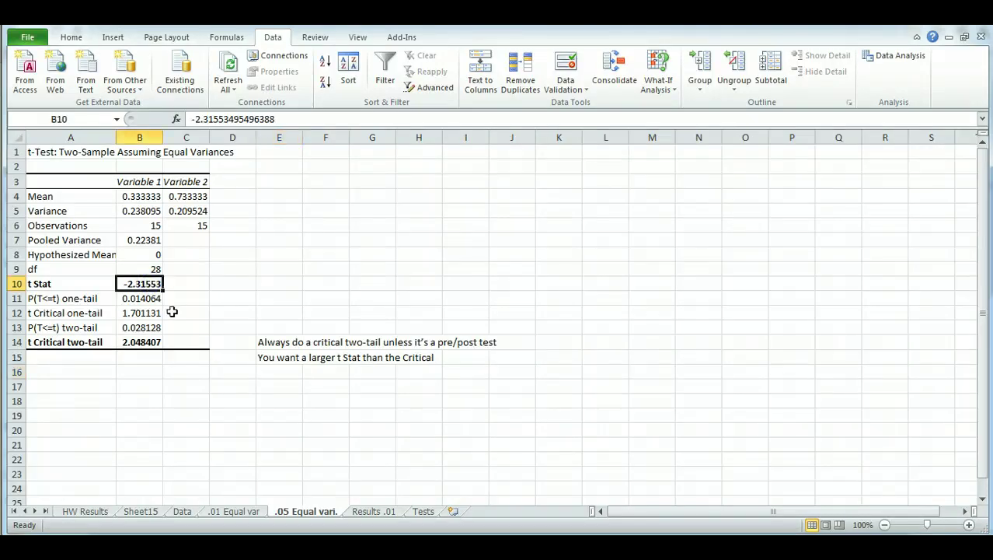
mouse_move(153, 311)
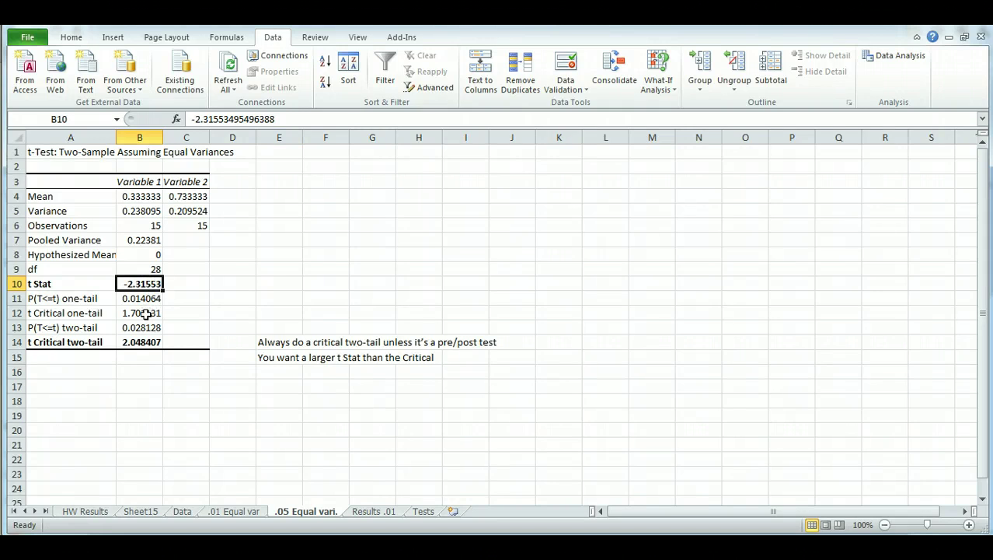
click(140, 342)
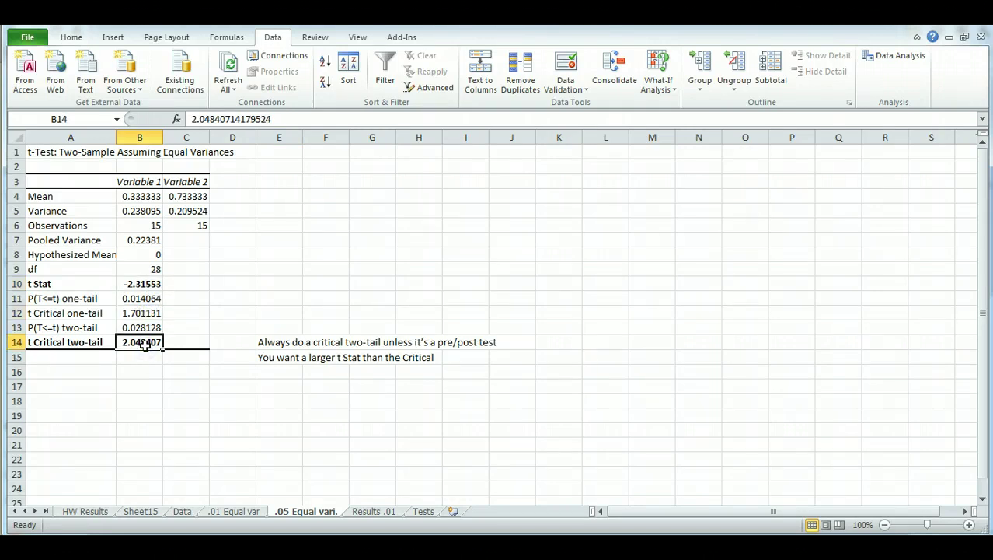
click(140, 283)
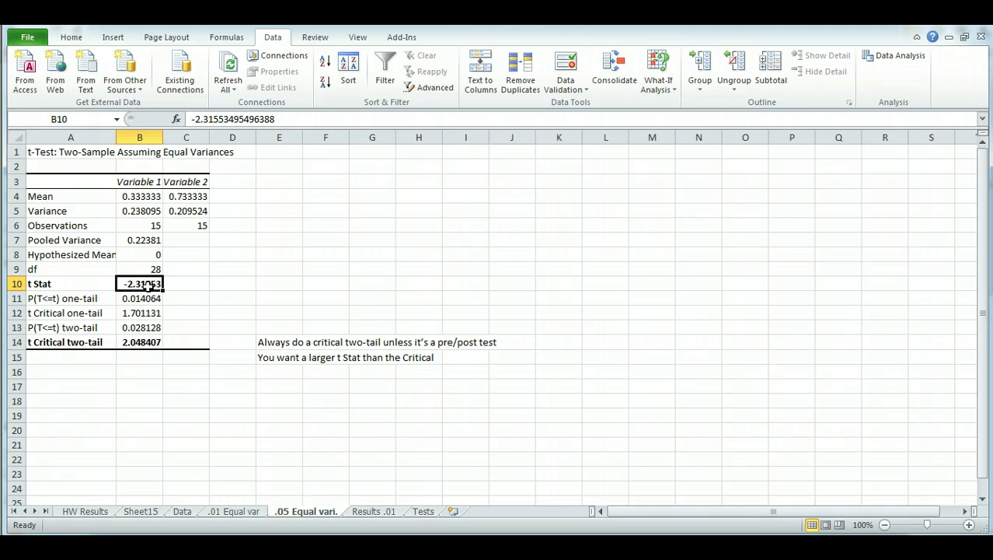
click(140, 312)
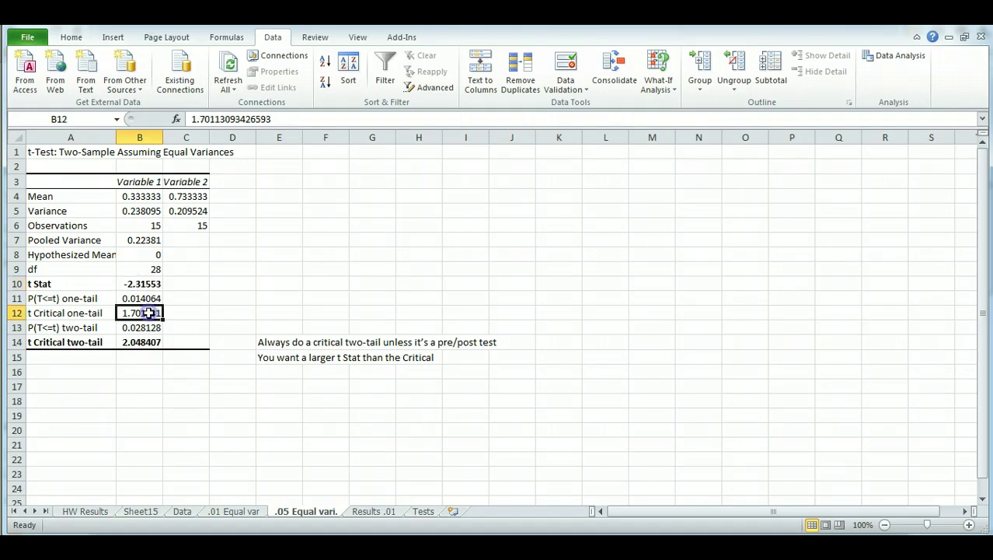
click(140, 342)
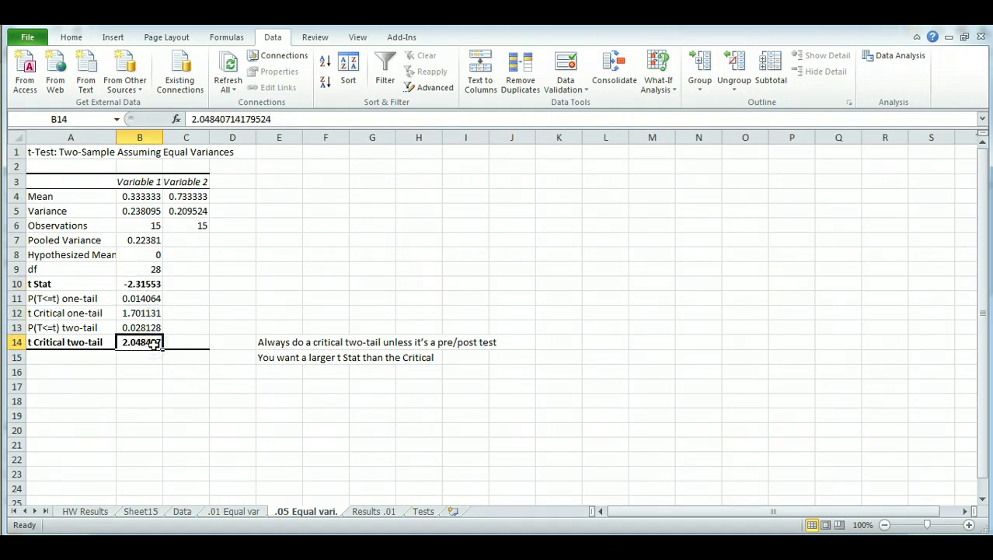
click(140, 283)
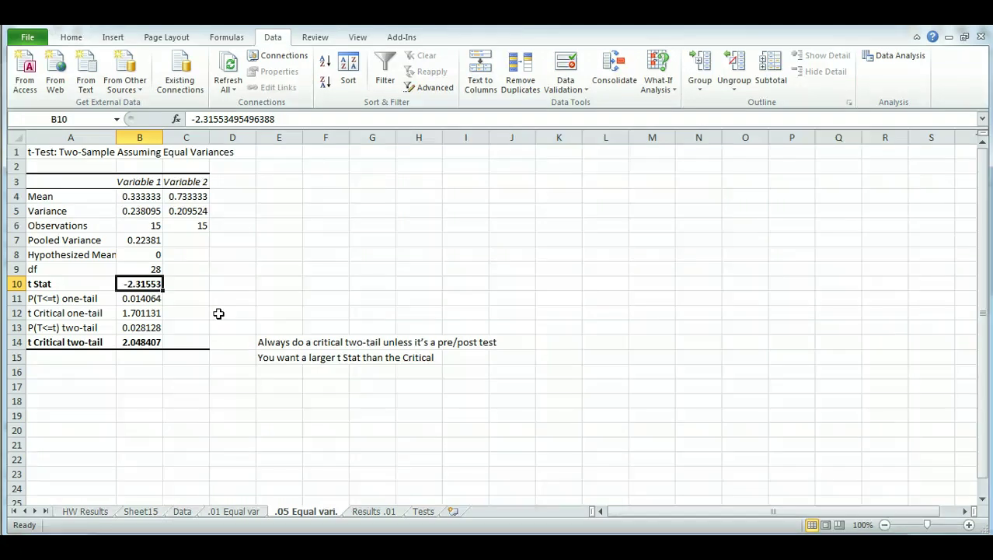
click(140, 313)
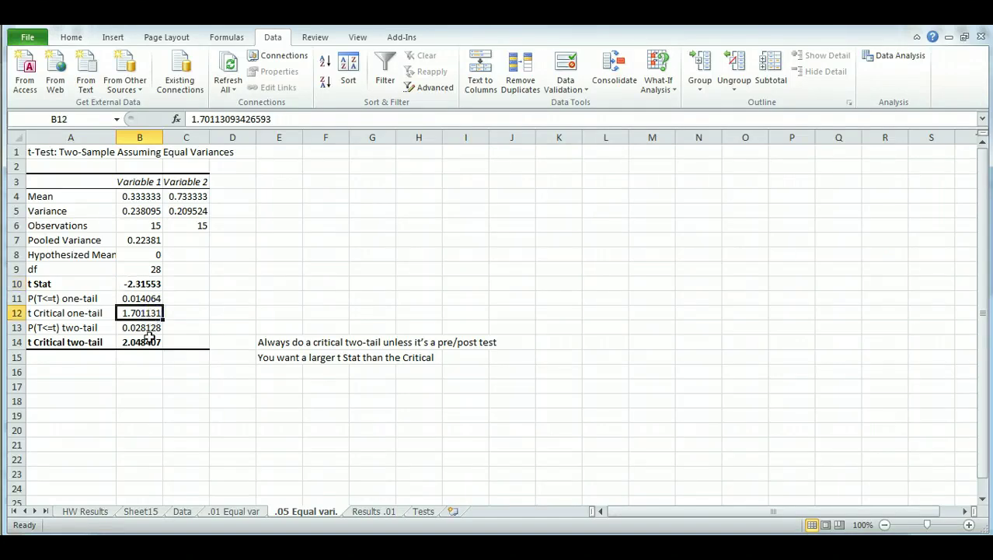
click(139, 342)
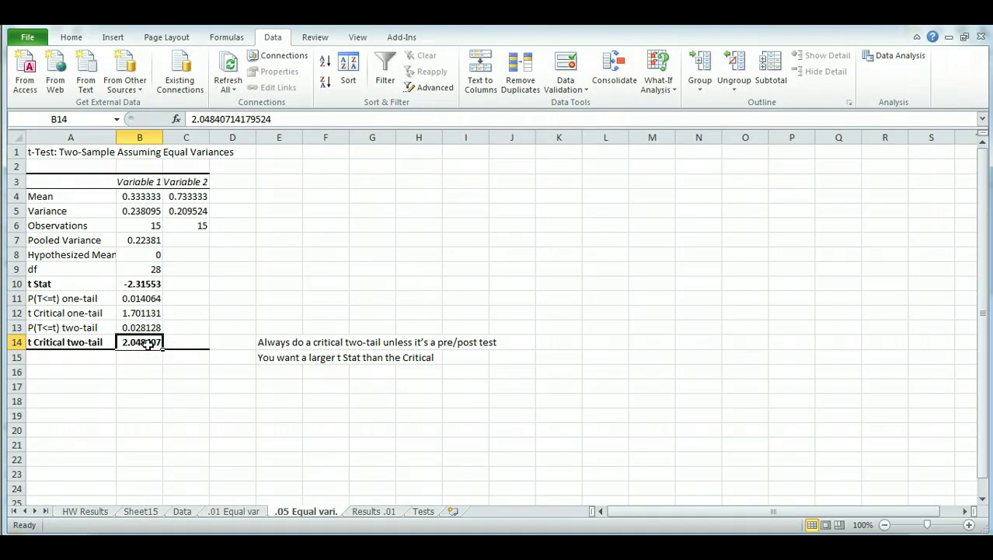
mouse_move(100, 407)
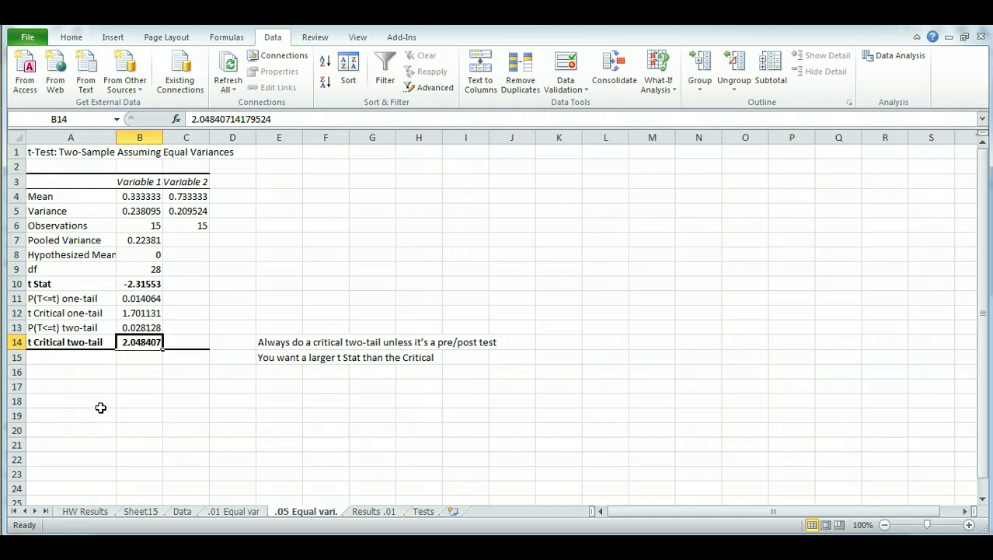